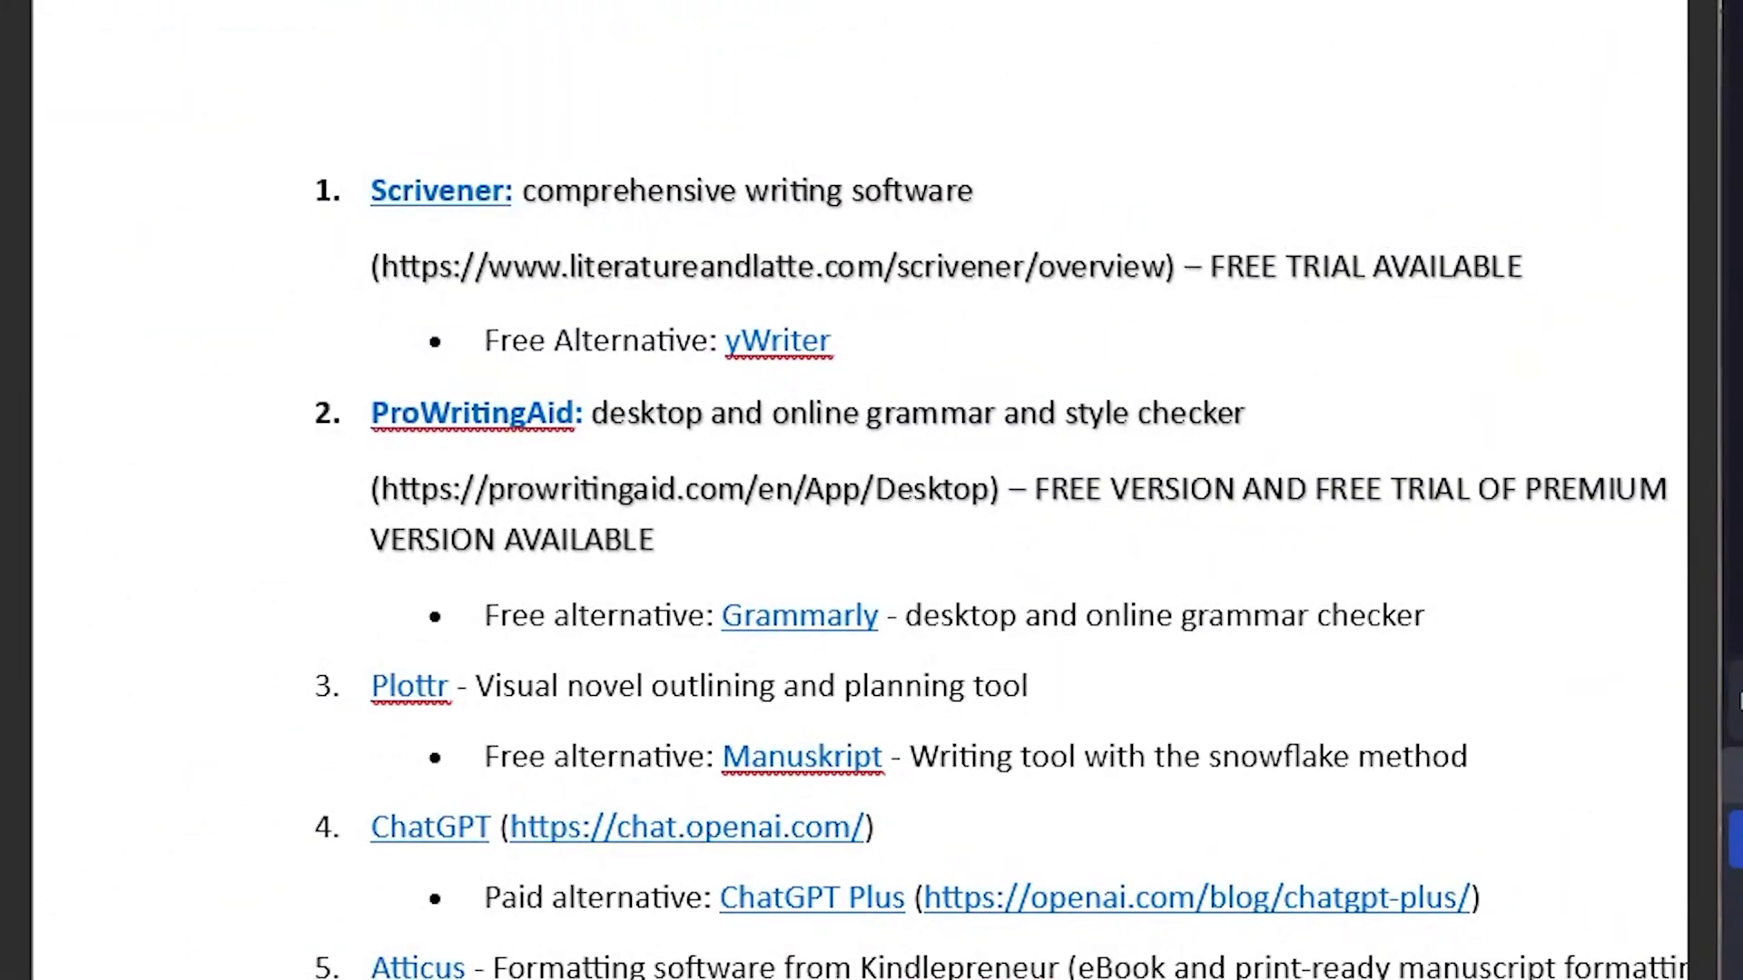
{"action": "mouse_move", "coordinate": [1032, 555]}
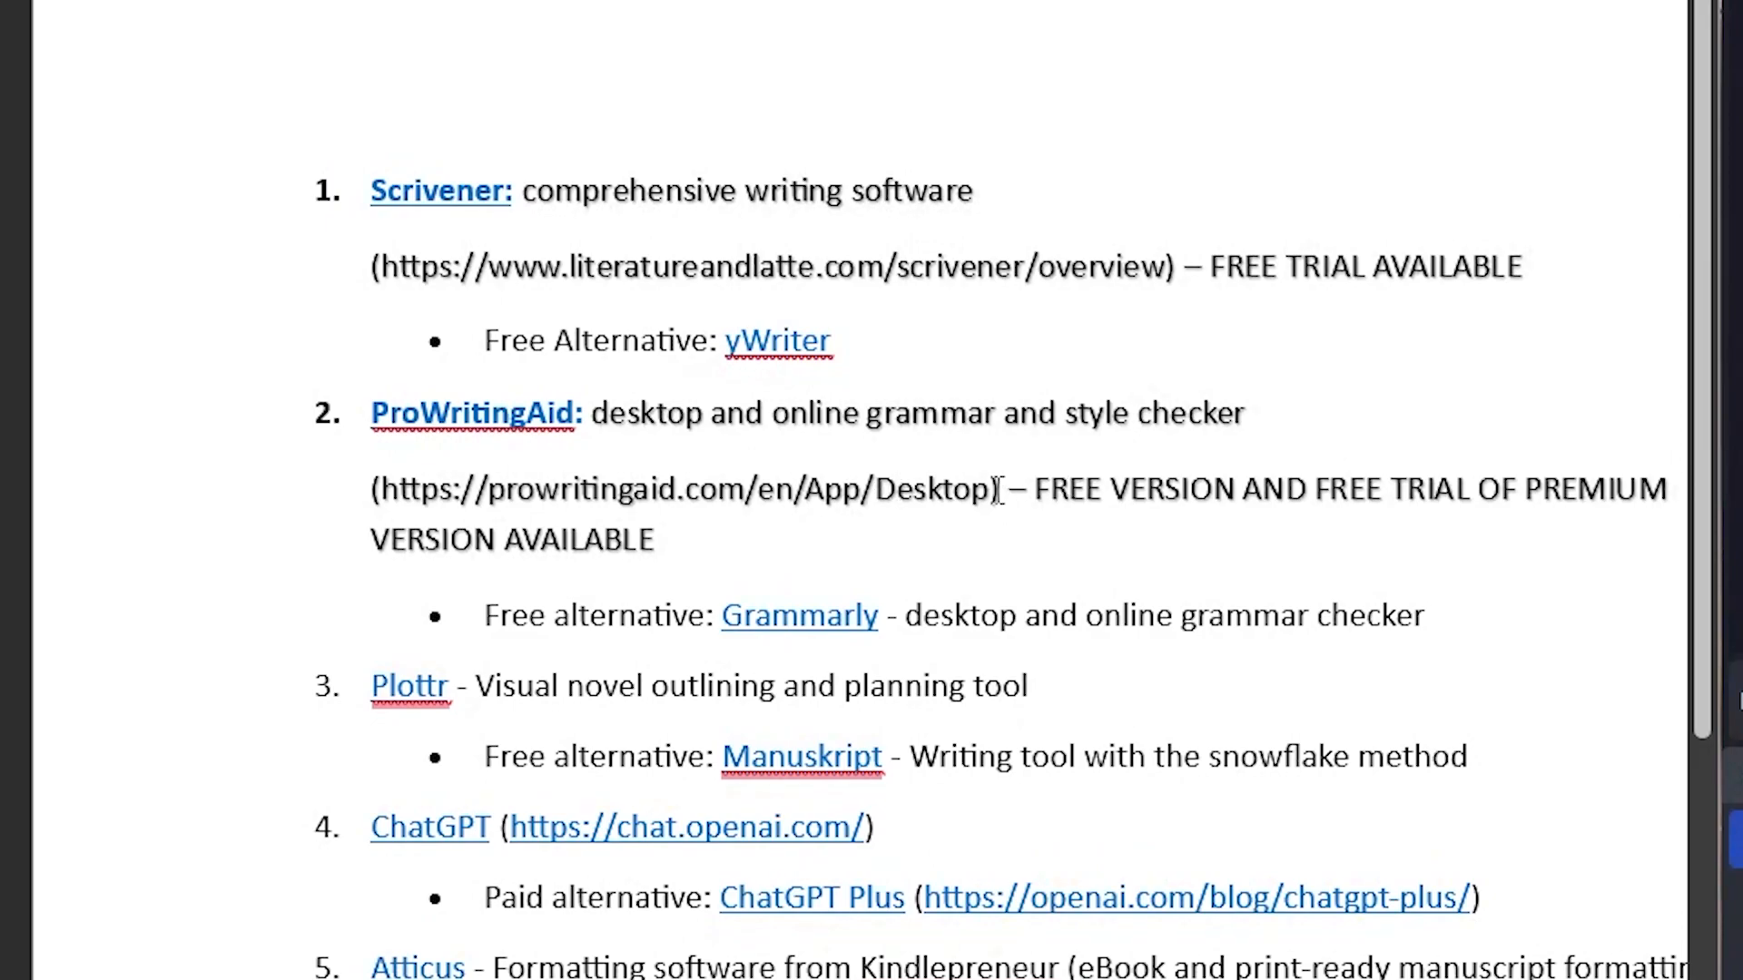
Go to prowritingaid.com/en/App/Desktop and start the Windows installer download
{"action": "left_click_drag", "start_coordinate": [478, 488], "coordinate": [995, 488]}
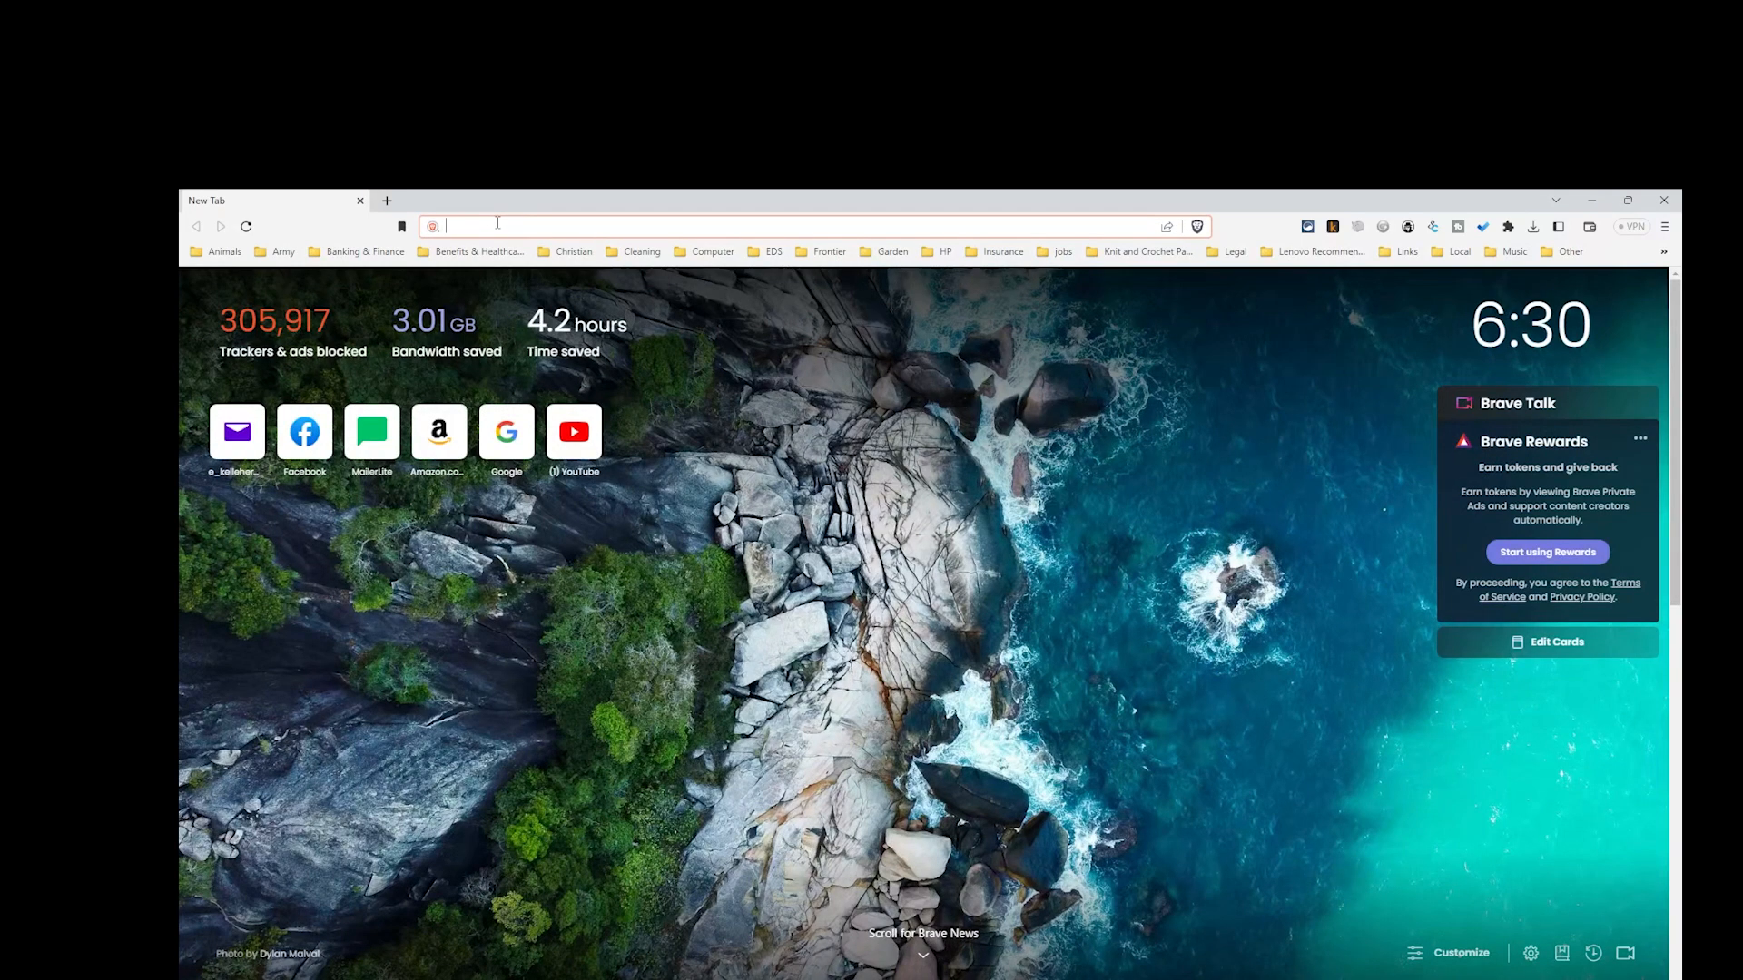
{"action": "type", "text": "prowritingaid.com/en/App/Desktop"}
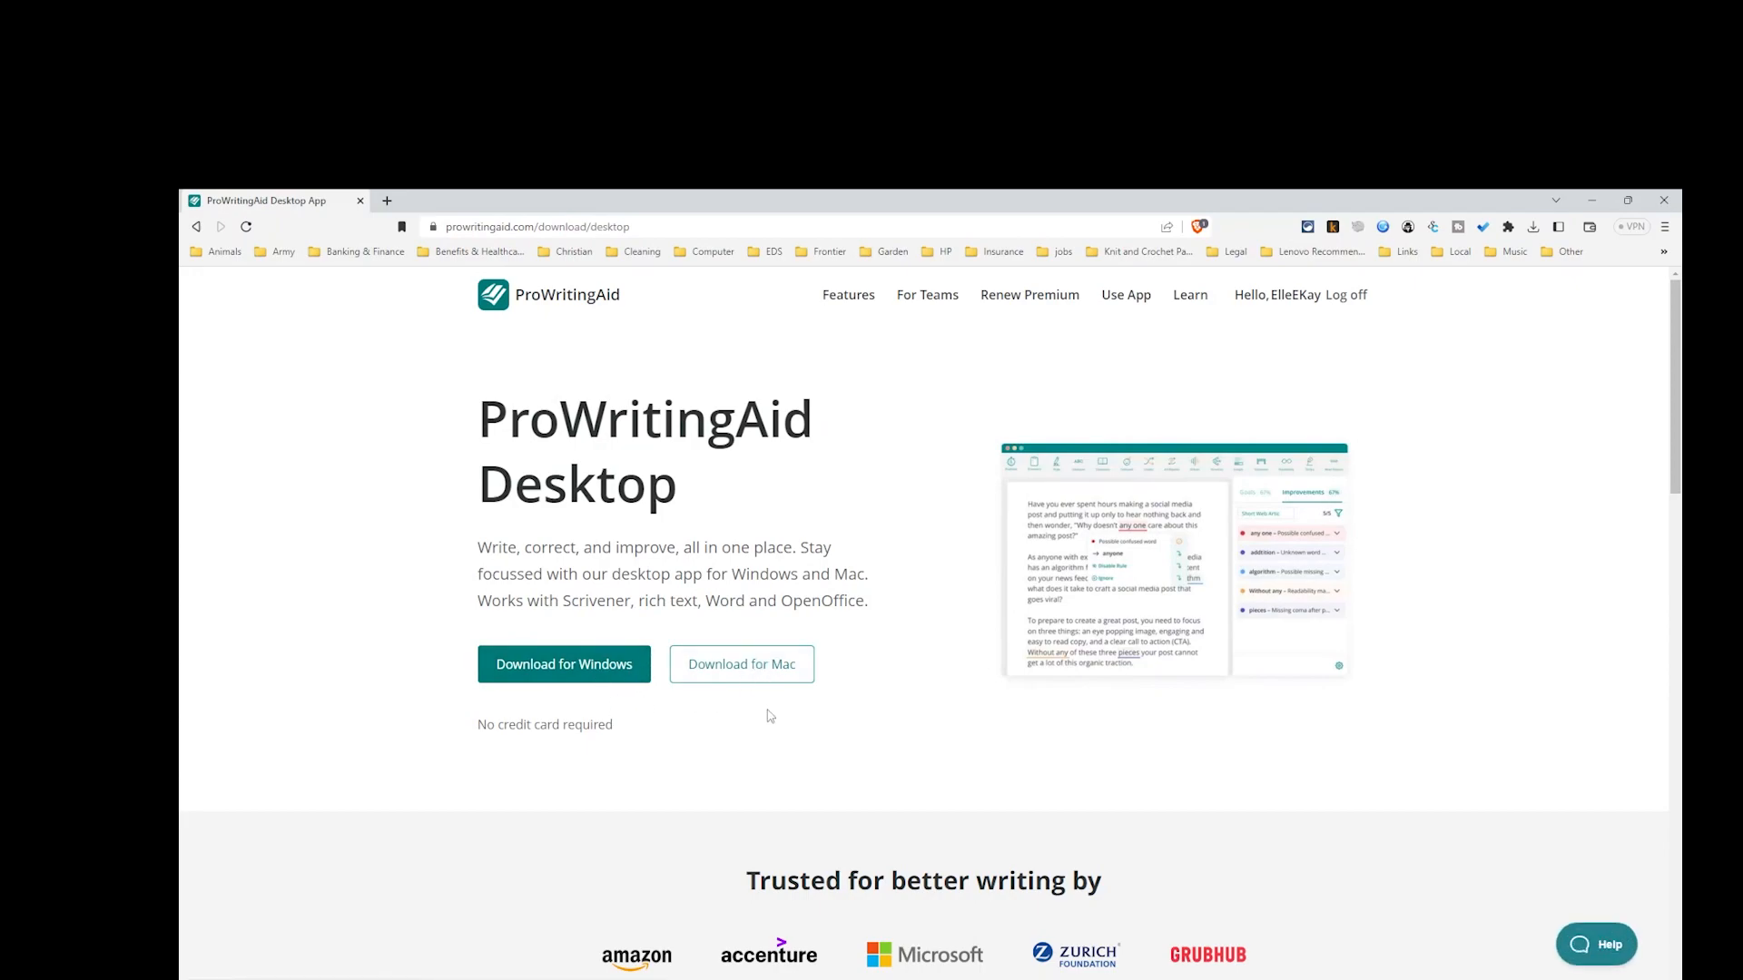
{"action": "mouse_move", "coordinate": [784, 759]}
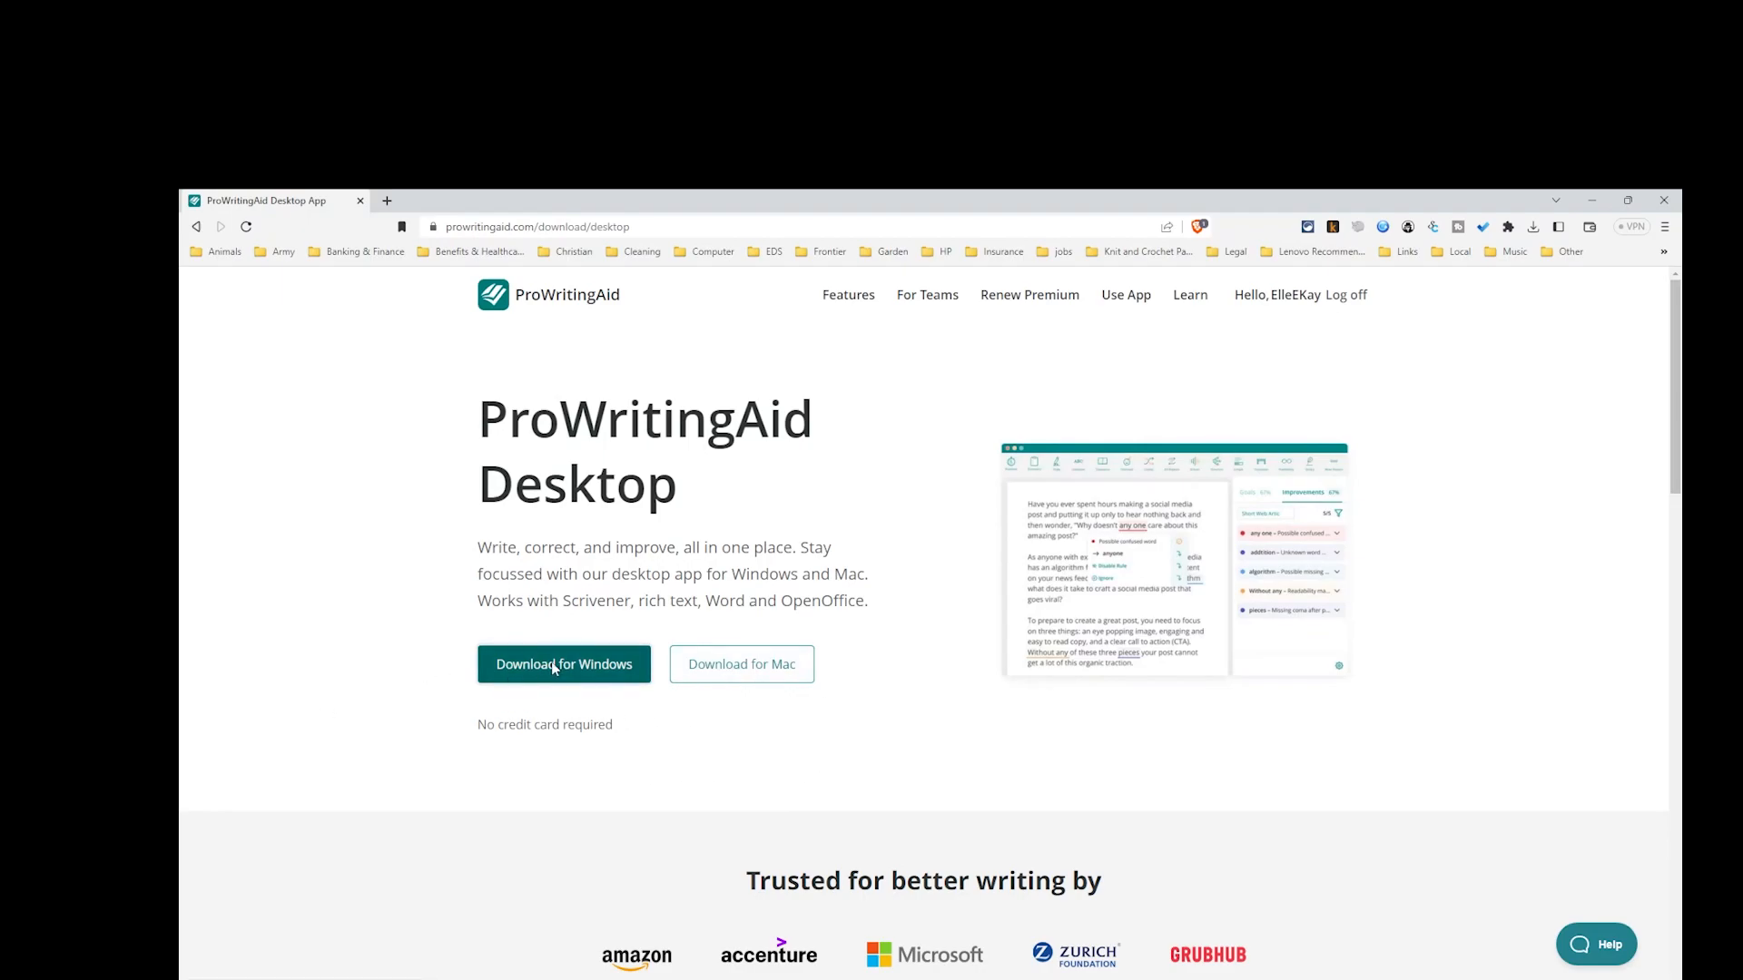
{"action": "left_click", "coordinate": [562, 665]}
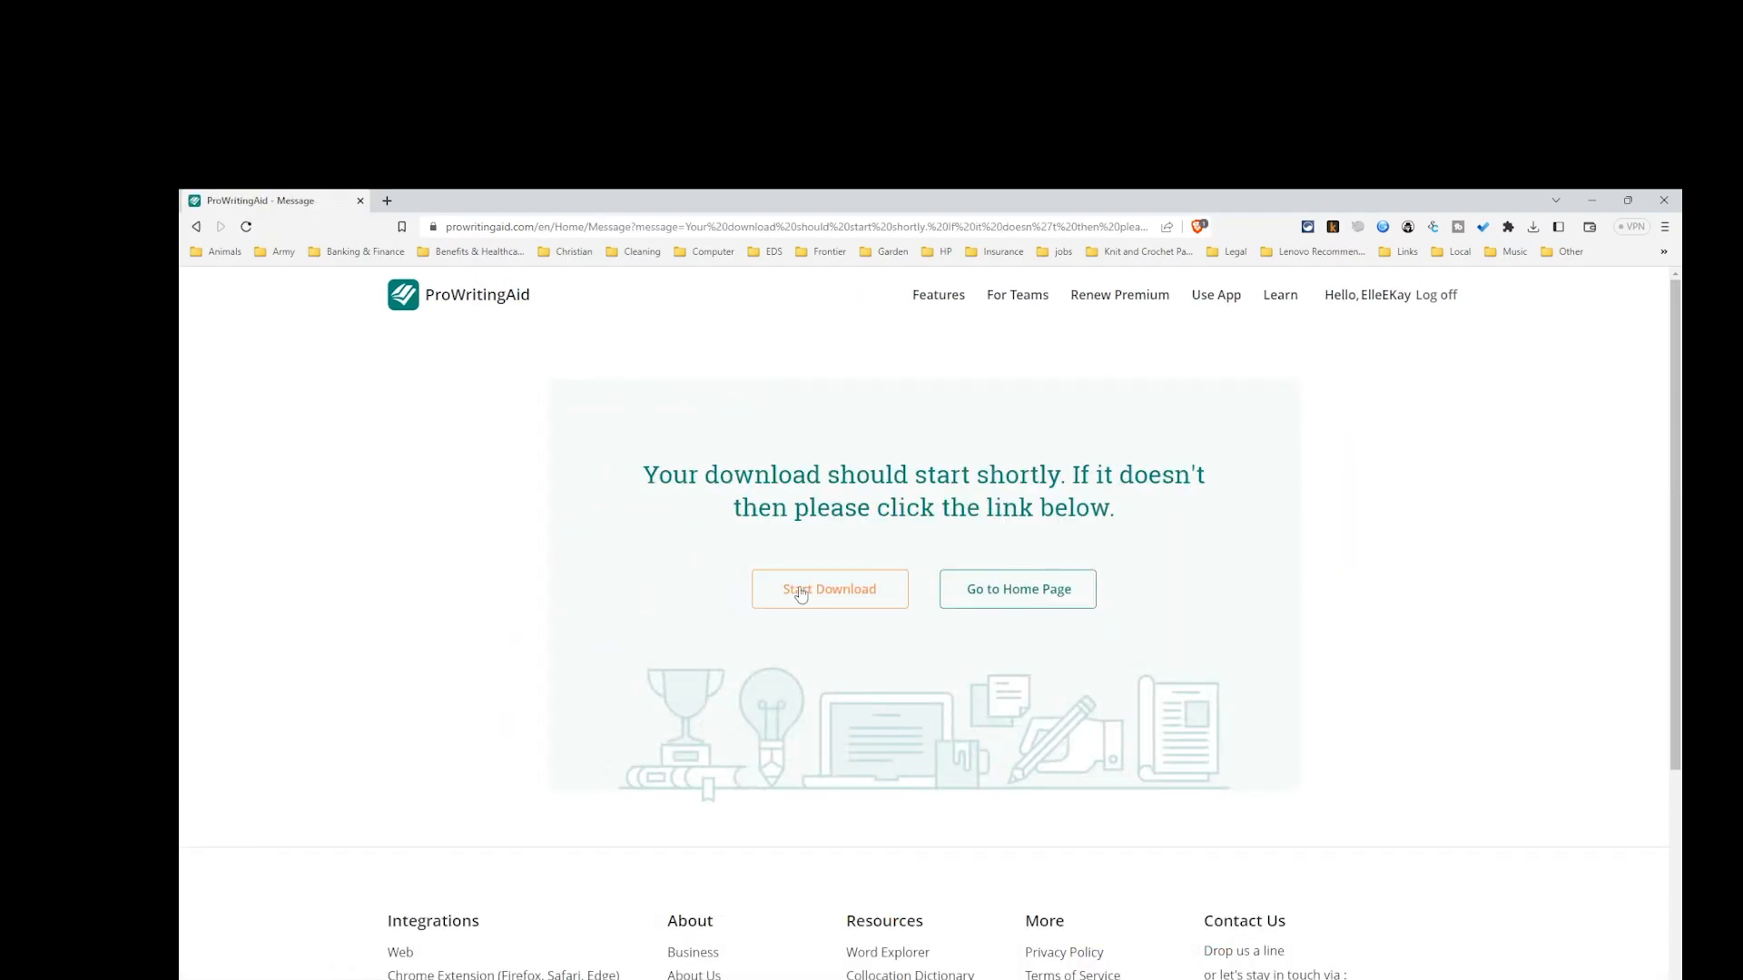
{"action": "left_click", "coordinate": [830, 588]}
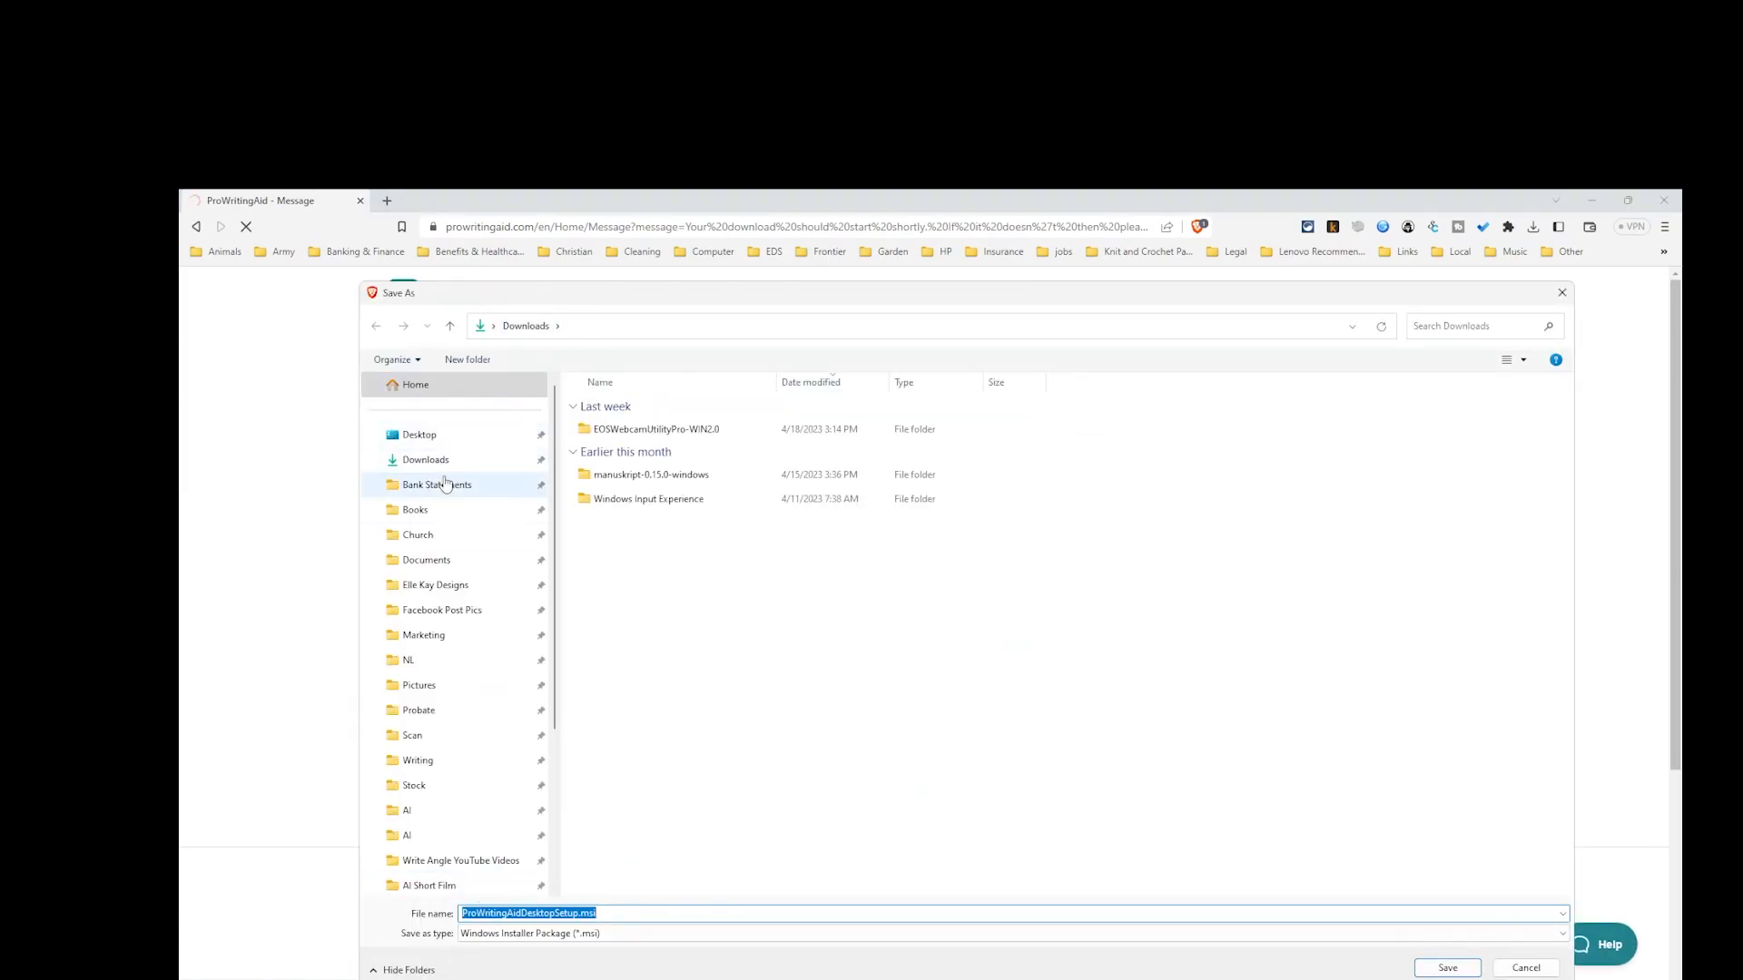
Save ProWritingAidDesktopSetup.msi to the Downloads folder after checking Desktop
{"action": "left_click", "coordinate": [424, 459]}
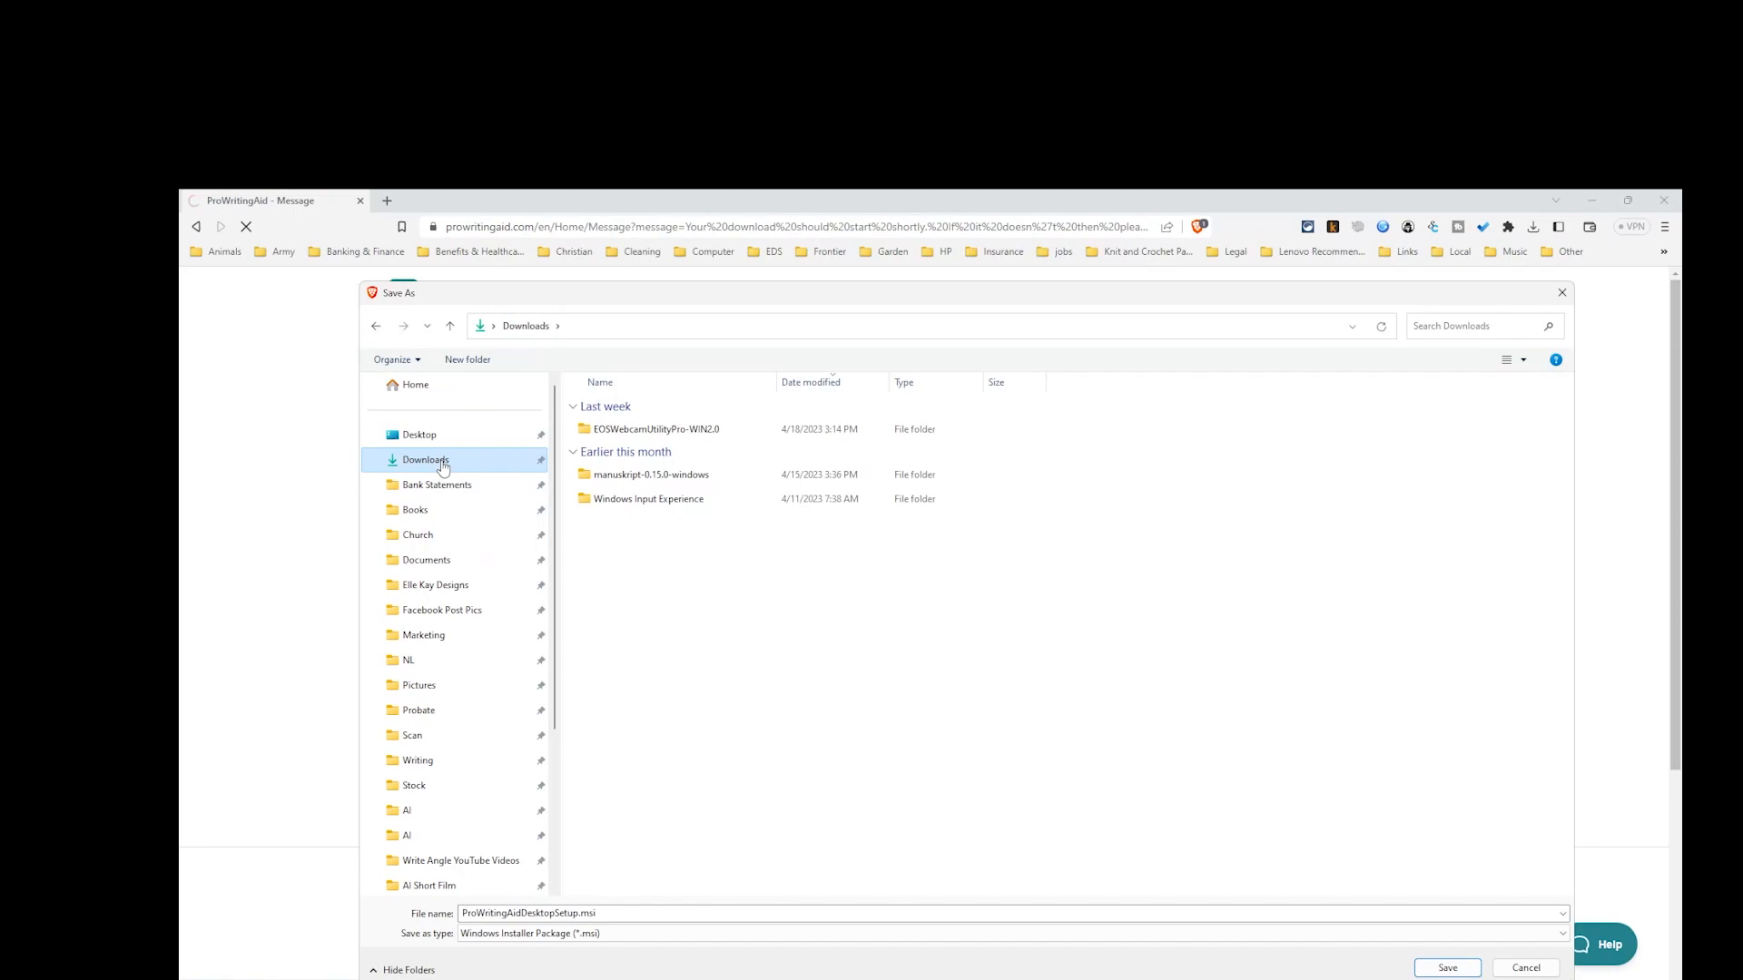
{"action": "mouse_move", "coordinate": [449, 434]}
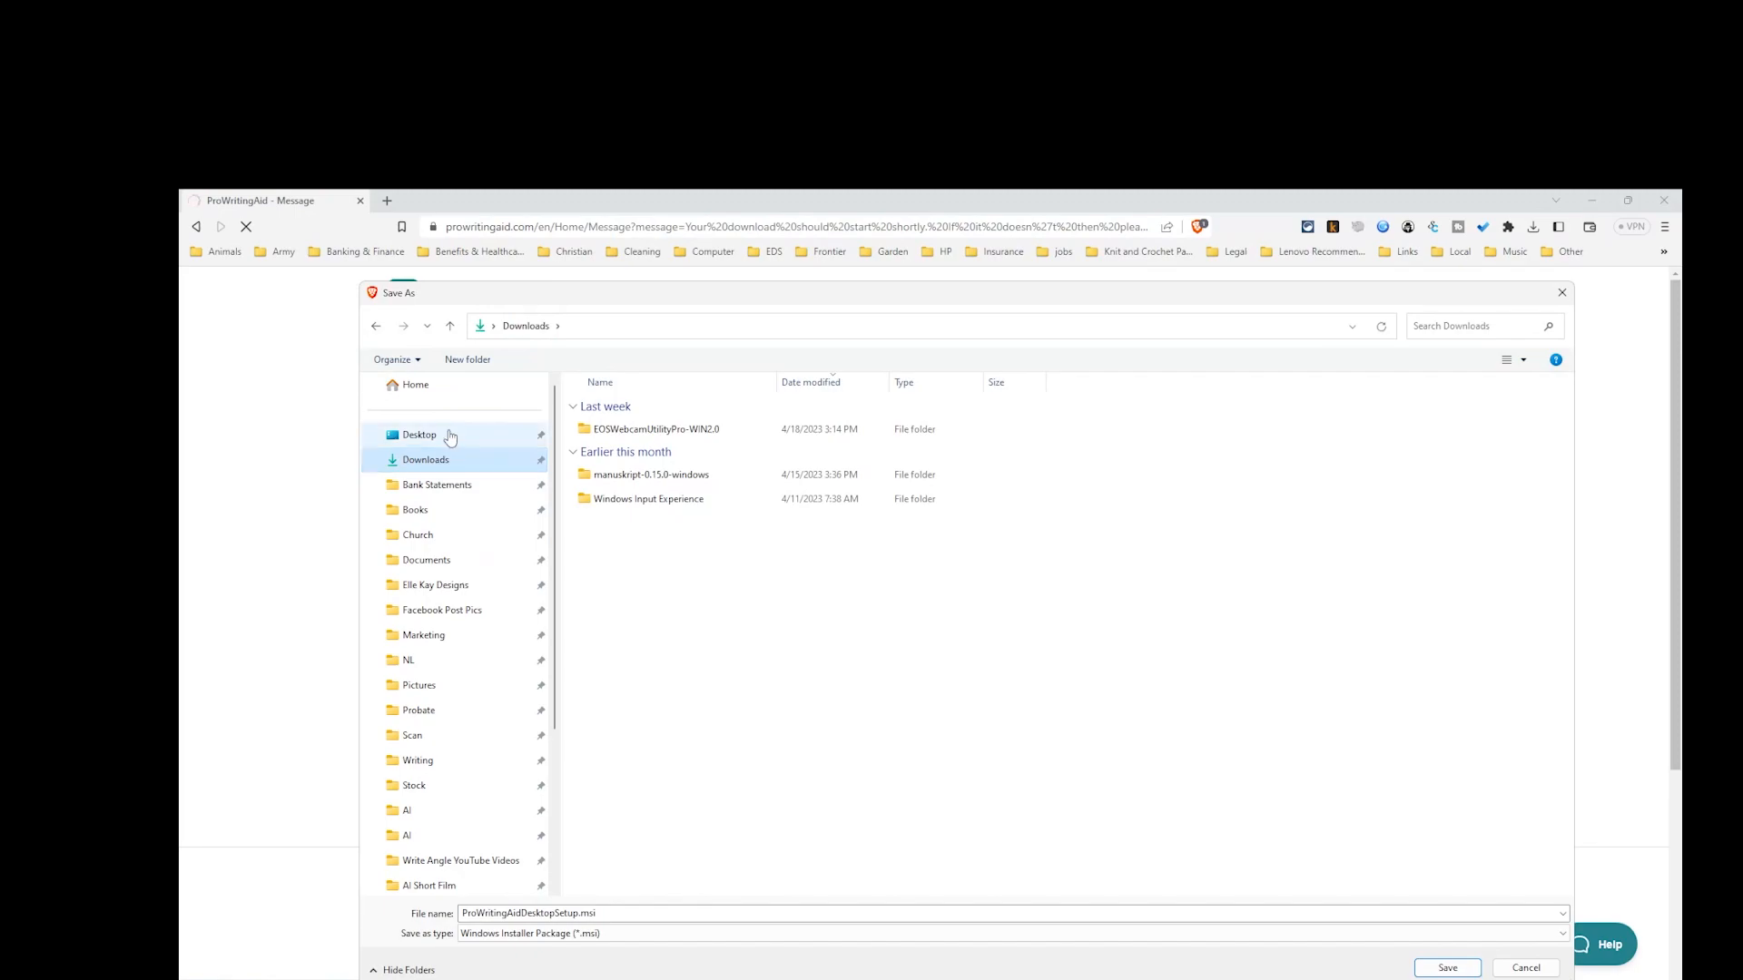
{"action": "left_click", "coordinate": [419, 434]}
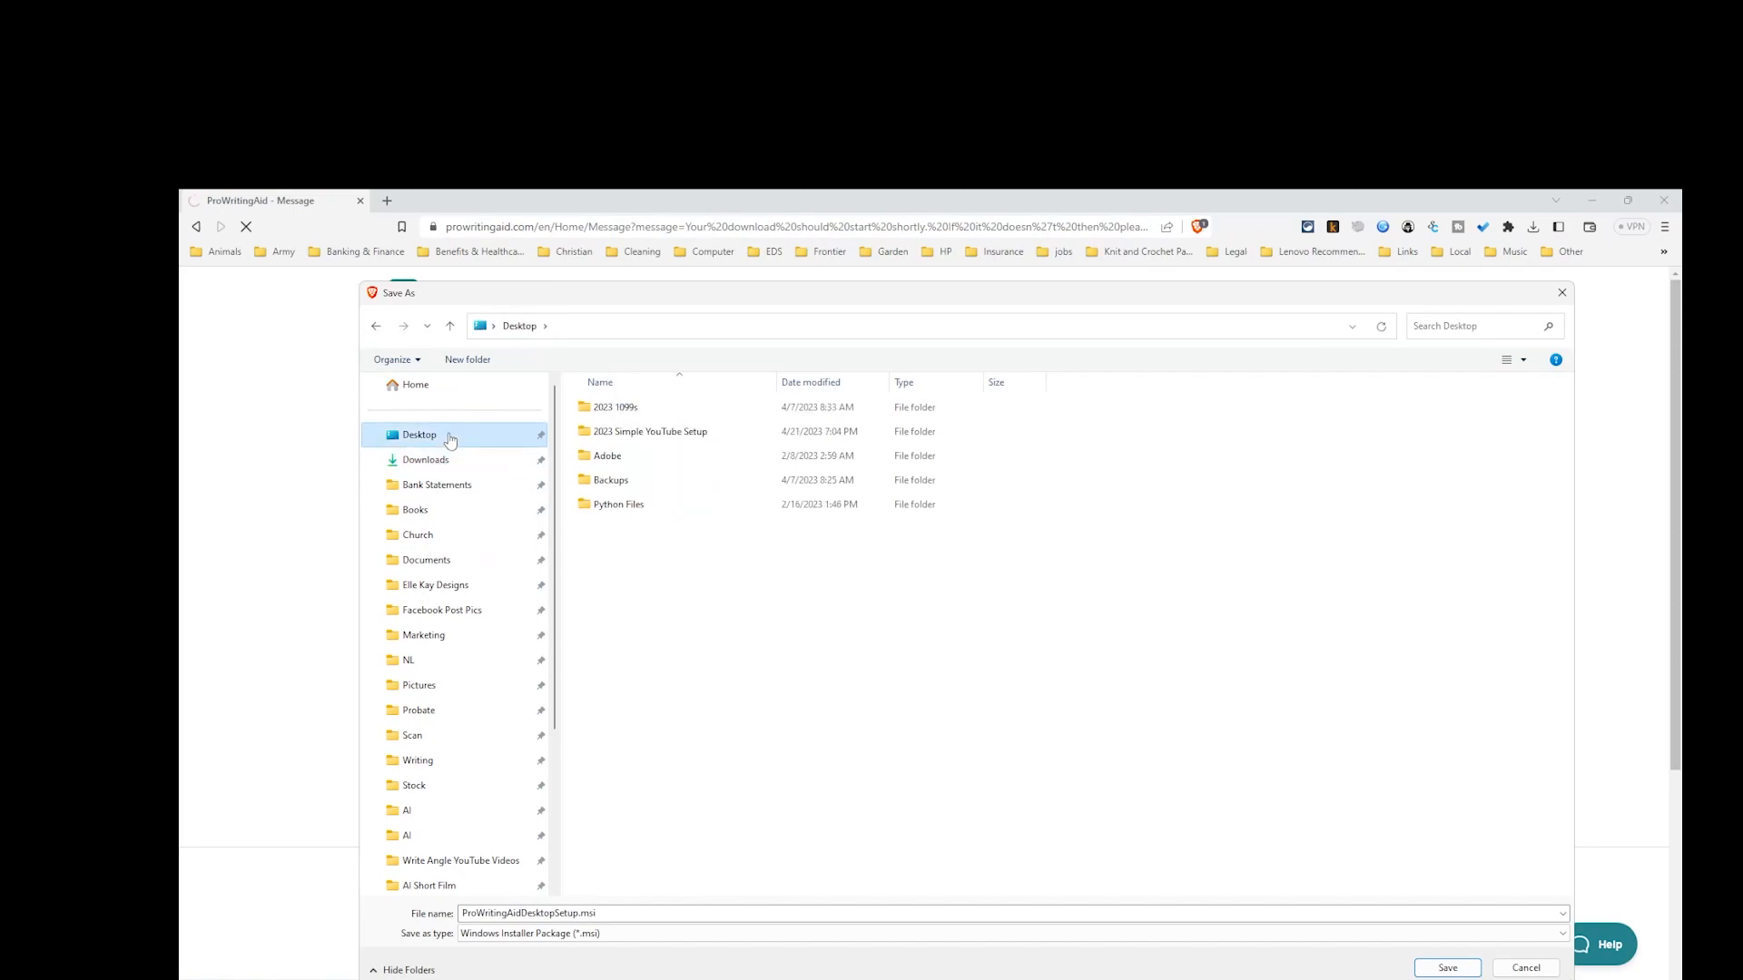
{"action": "left_click", "coordinate": [425, 459]}
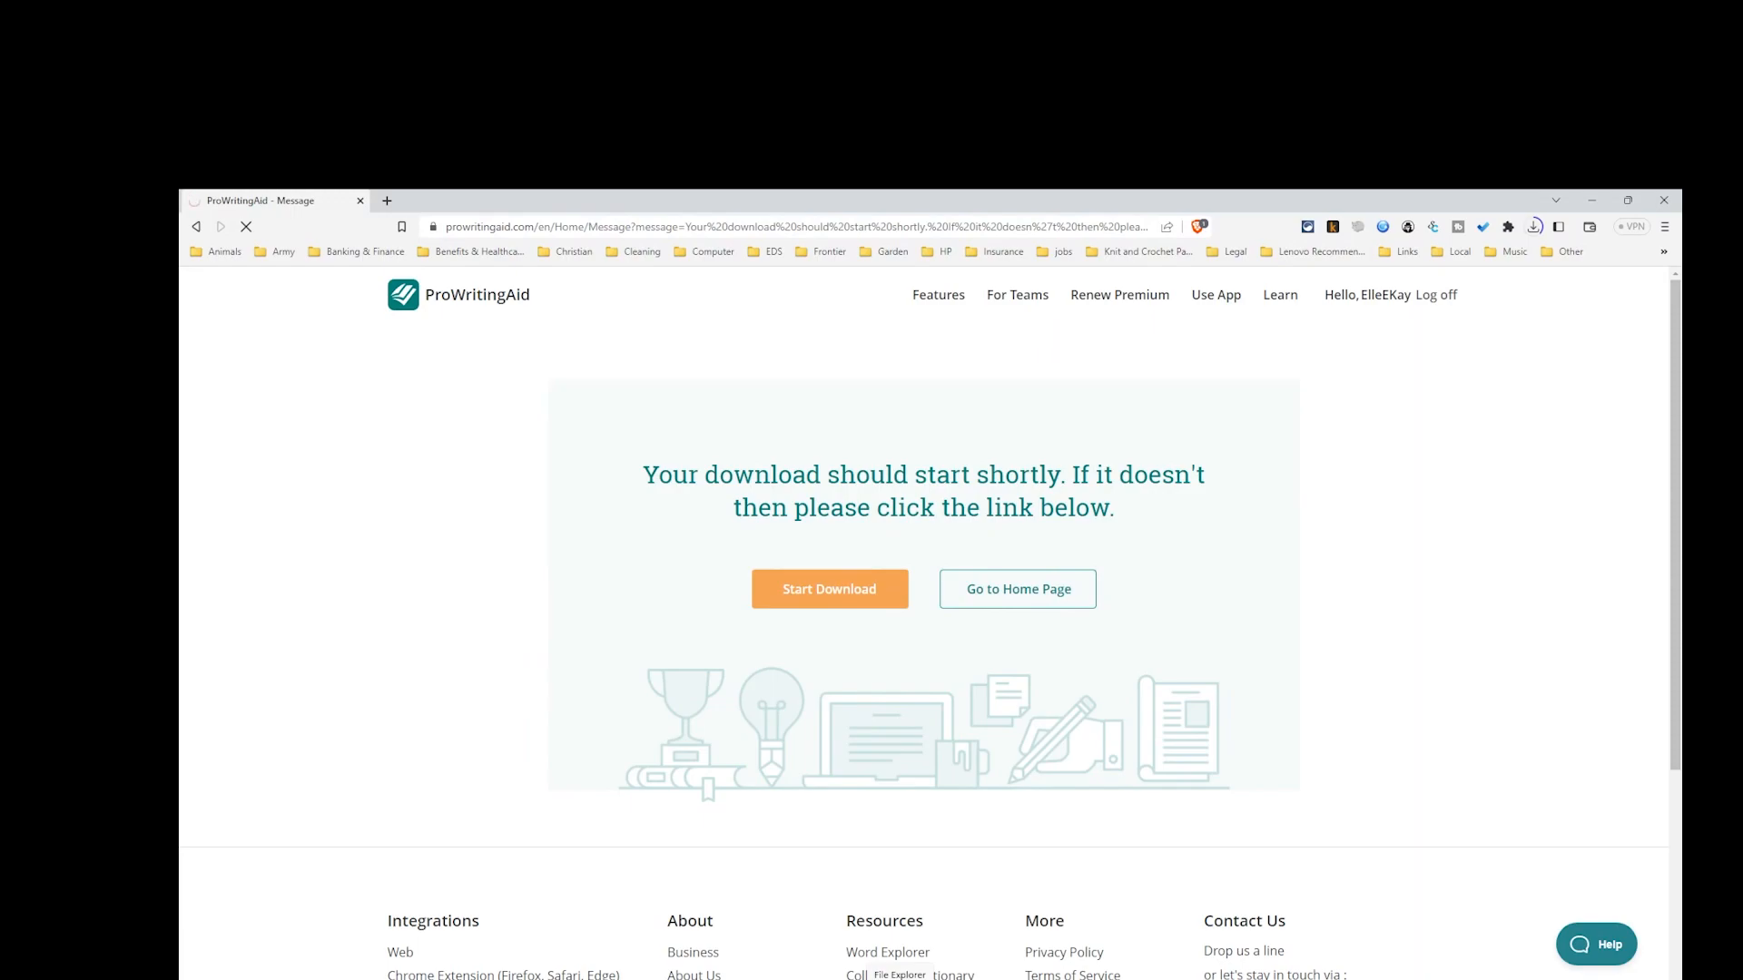
{"action": "left_click", "coordinate": [830, 589]}
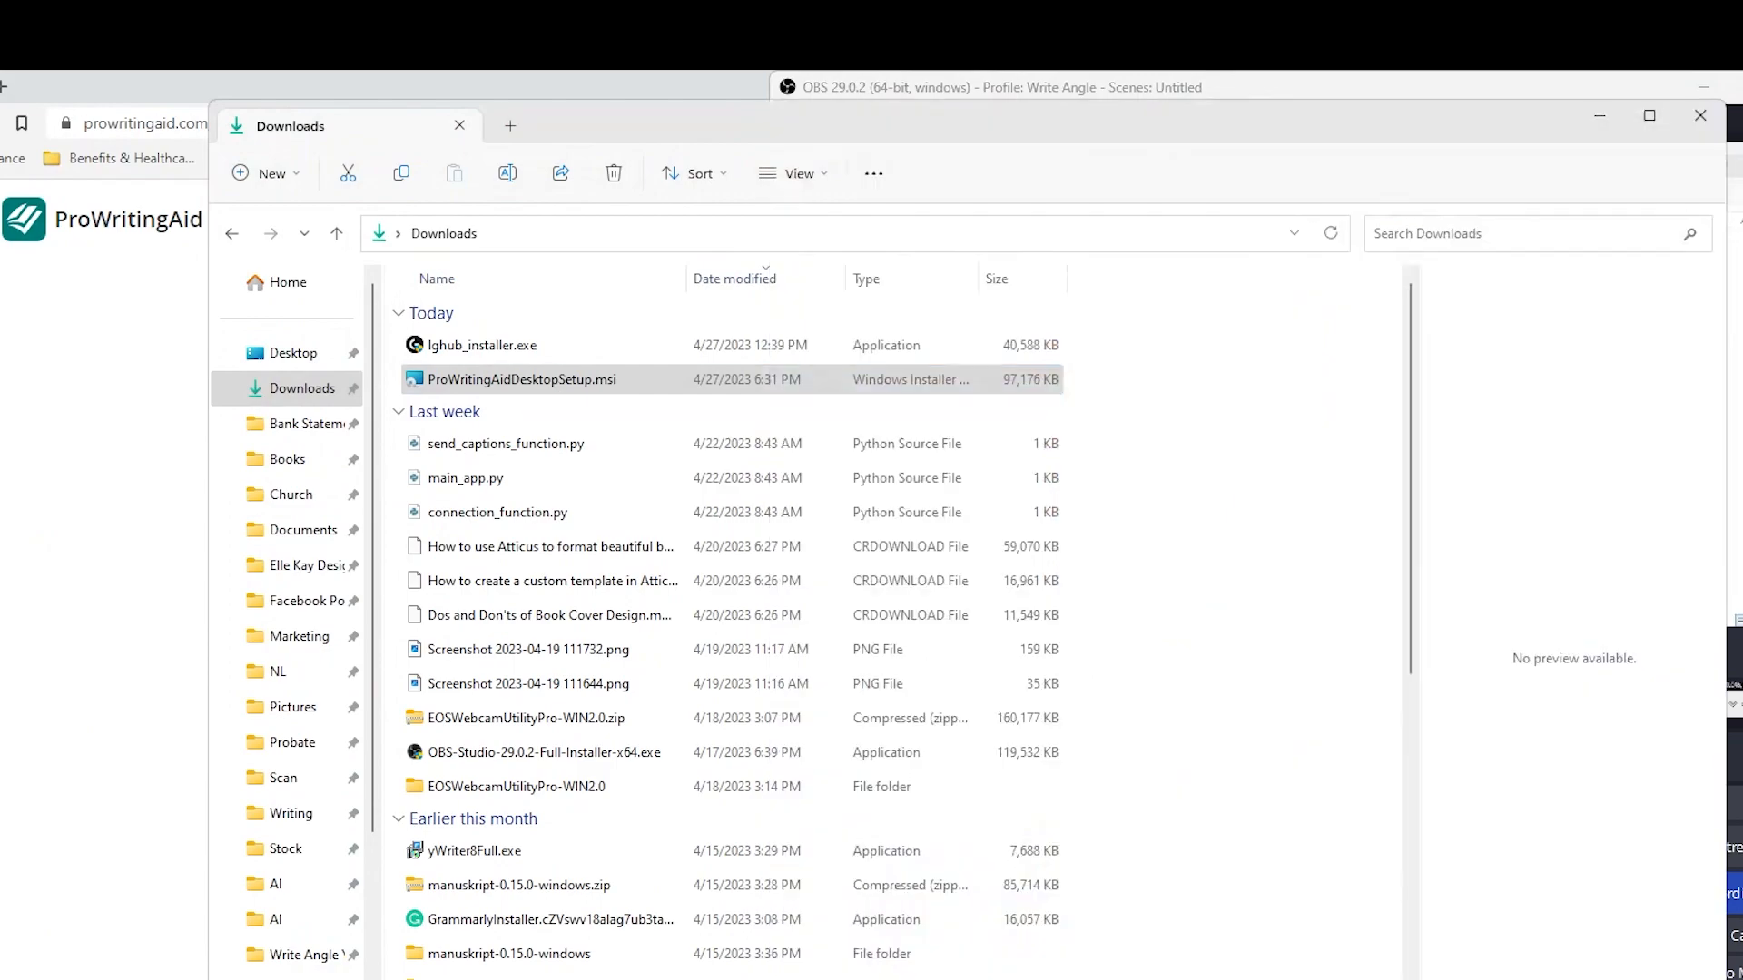
Select the ProWritingAidDesktopSetup.msi installer in the Downloads folder
{"action": "left_click", "coordinate": [523, 379]}
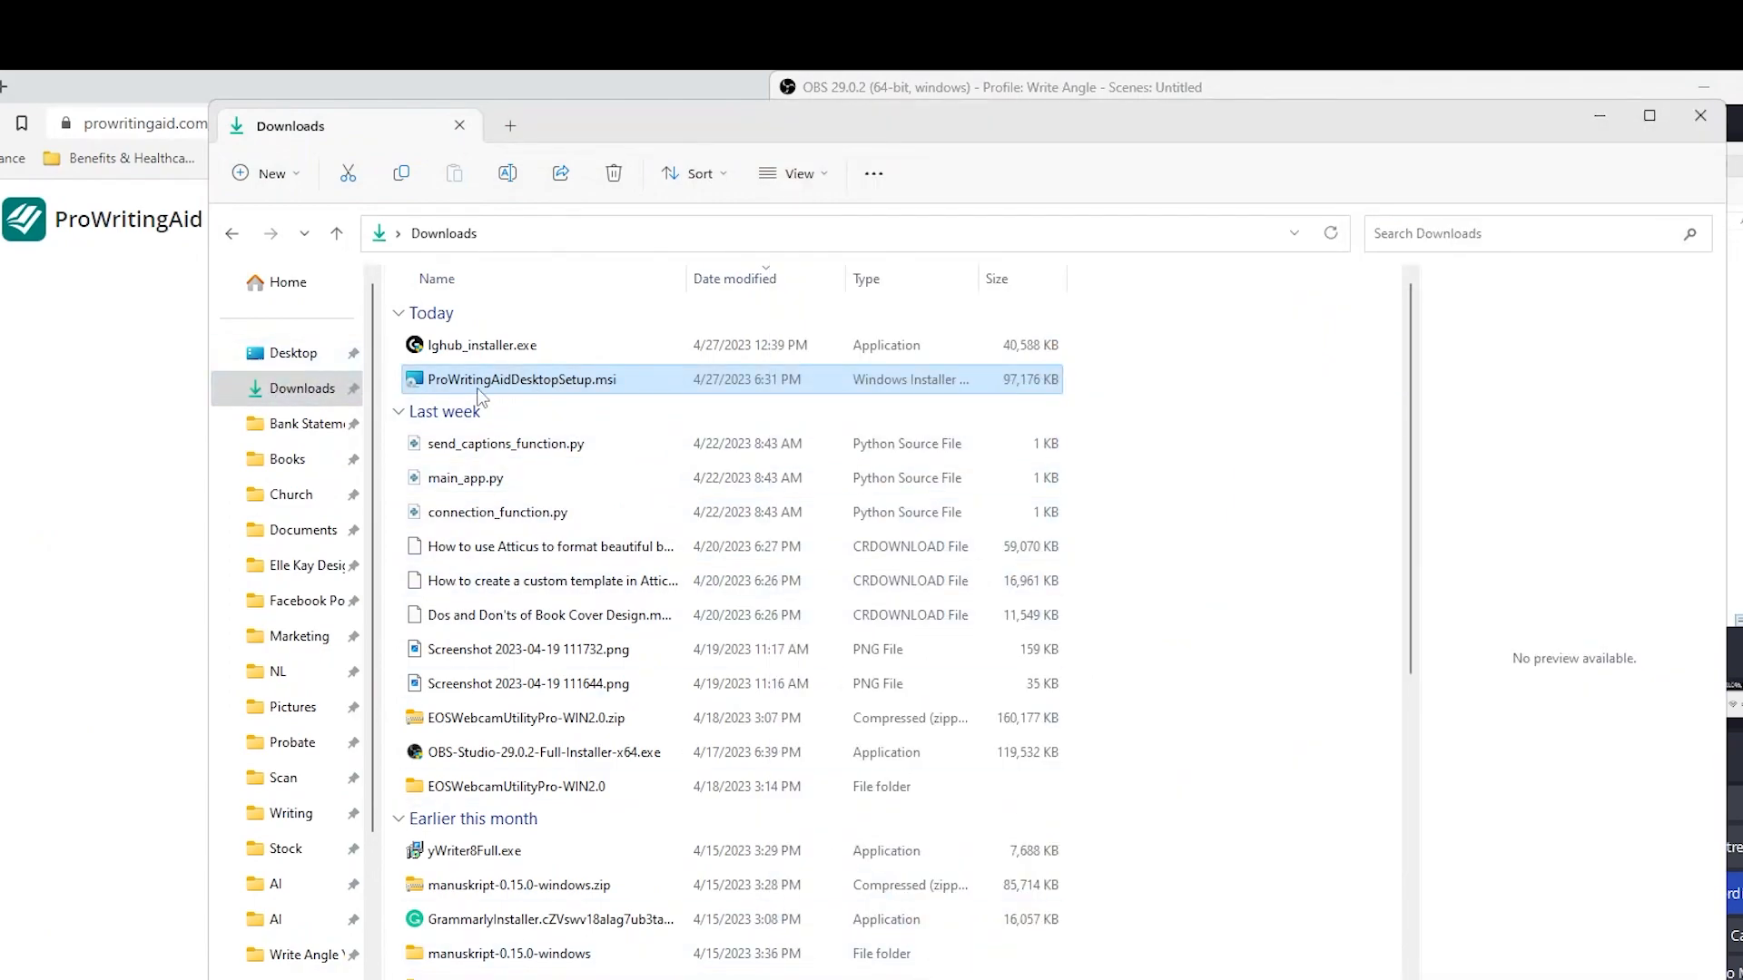
{"action": "mouse_move", "coordinate": [477, 388]}
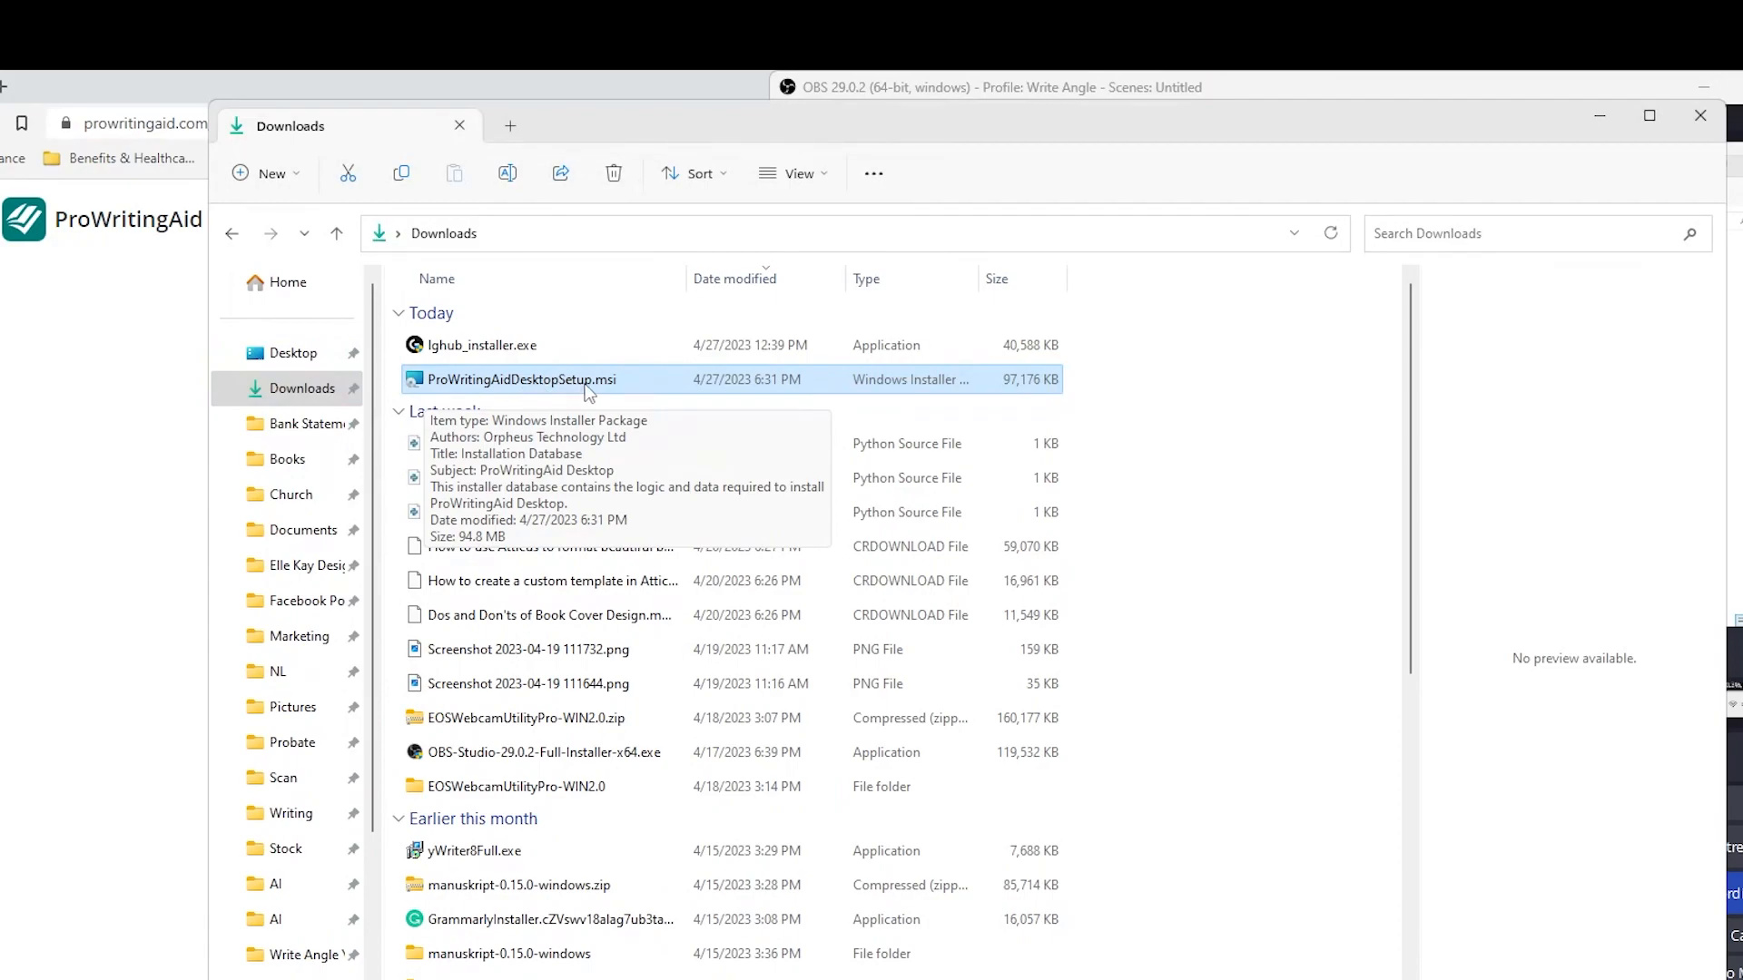
{"action": "mouse_move", "coordinate": [576, 387]}
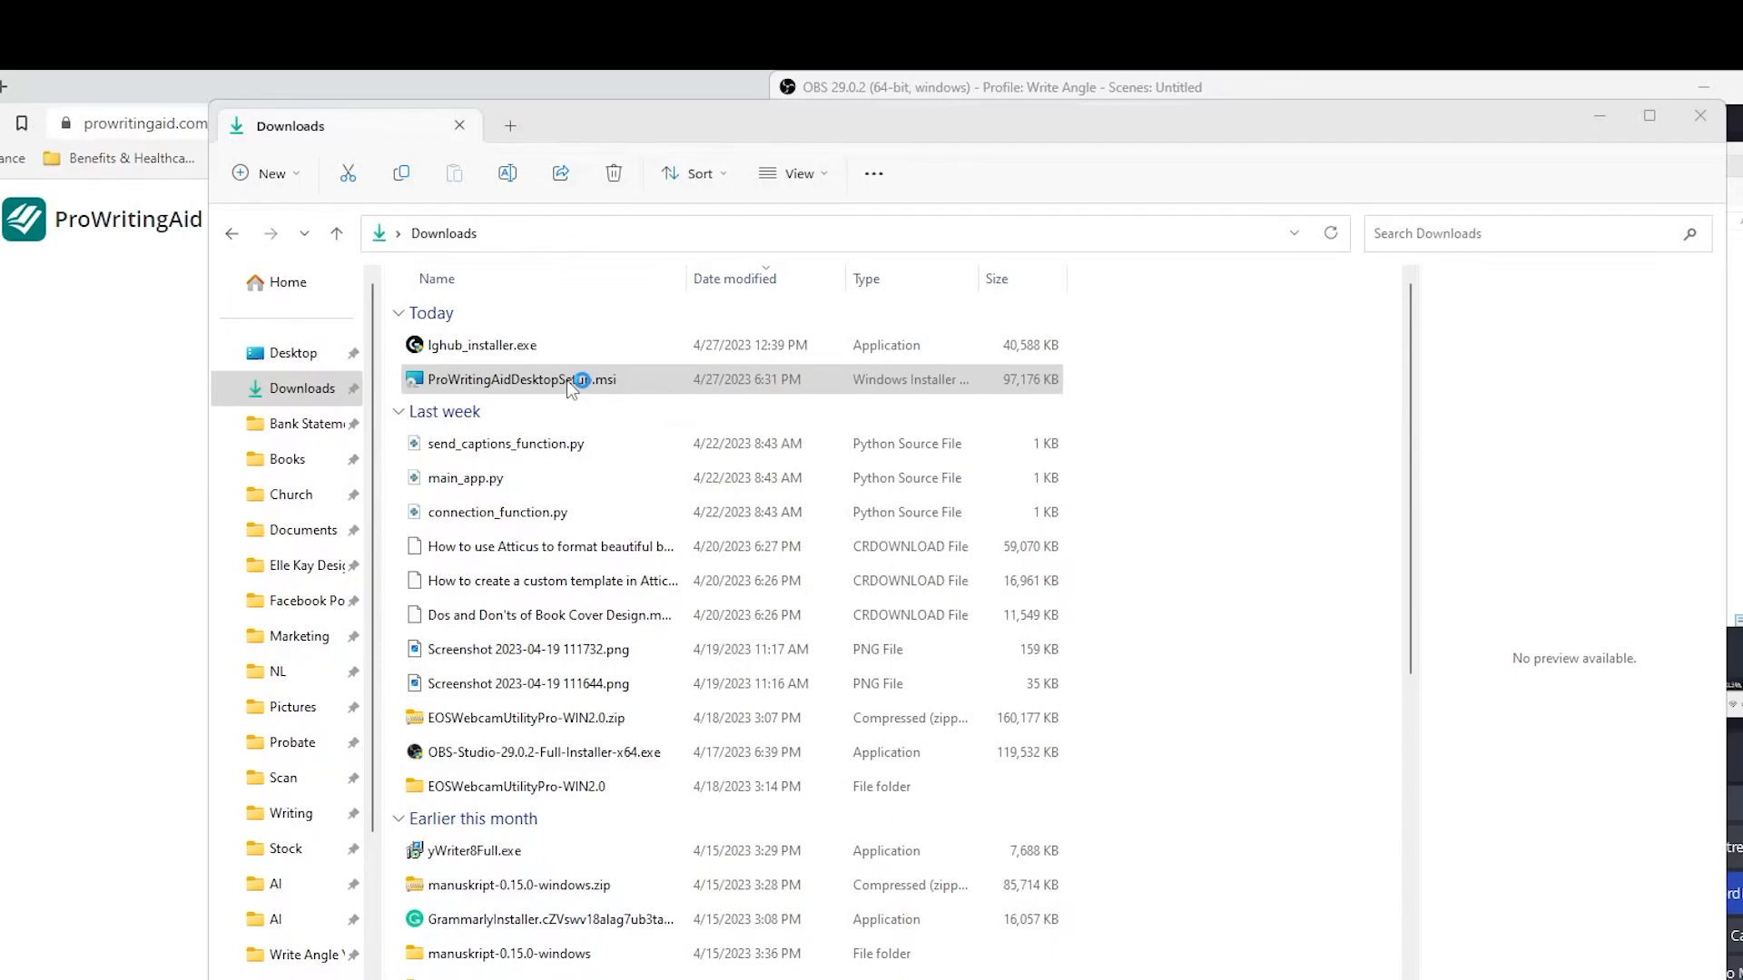
Run the installer, accept the license agreement and install ProWritingAid Desktop
{"action": "double_click", "coordinate": [514, 379]}
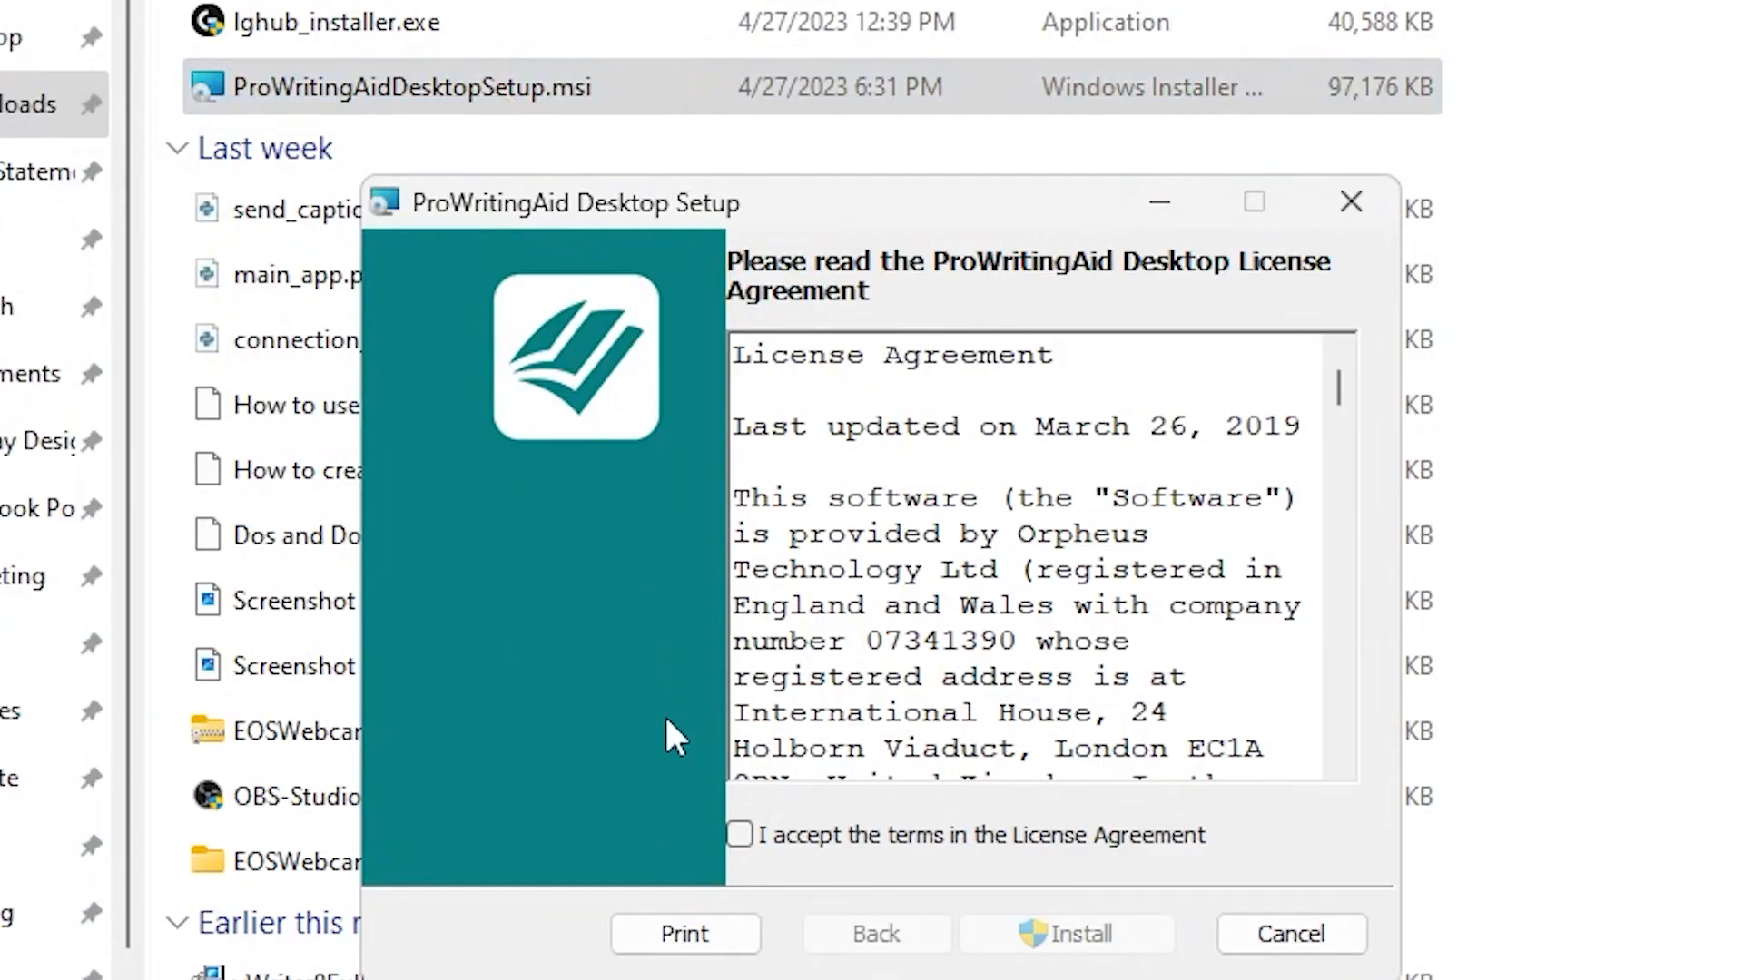
{"action": "left_click", "coordinate": [738, 835]}
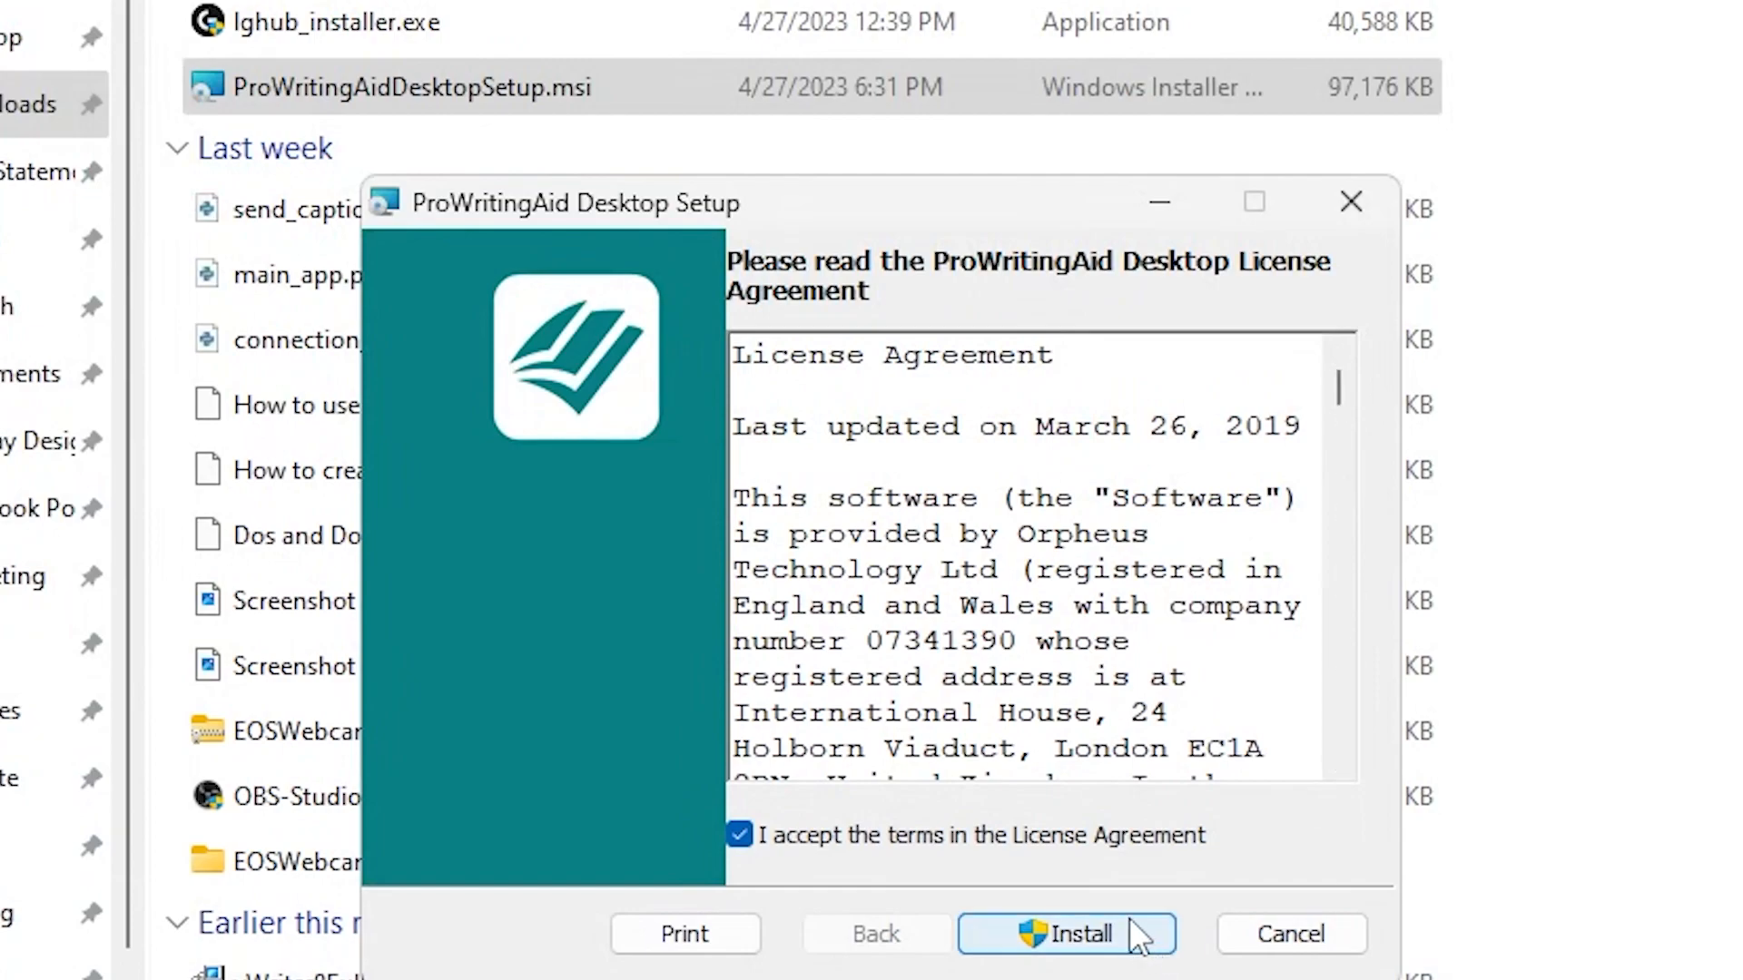
{"action": "left_click", "coordinate": [1066, 933]}
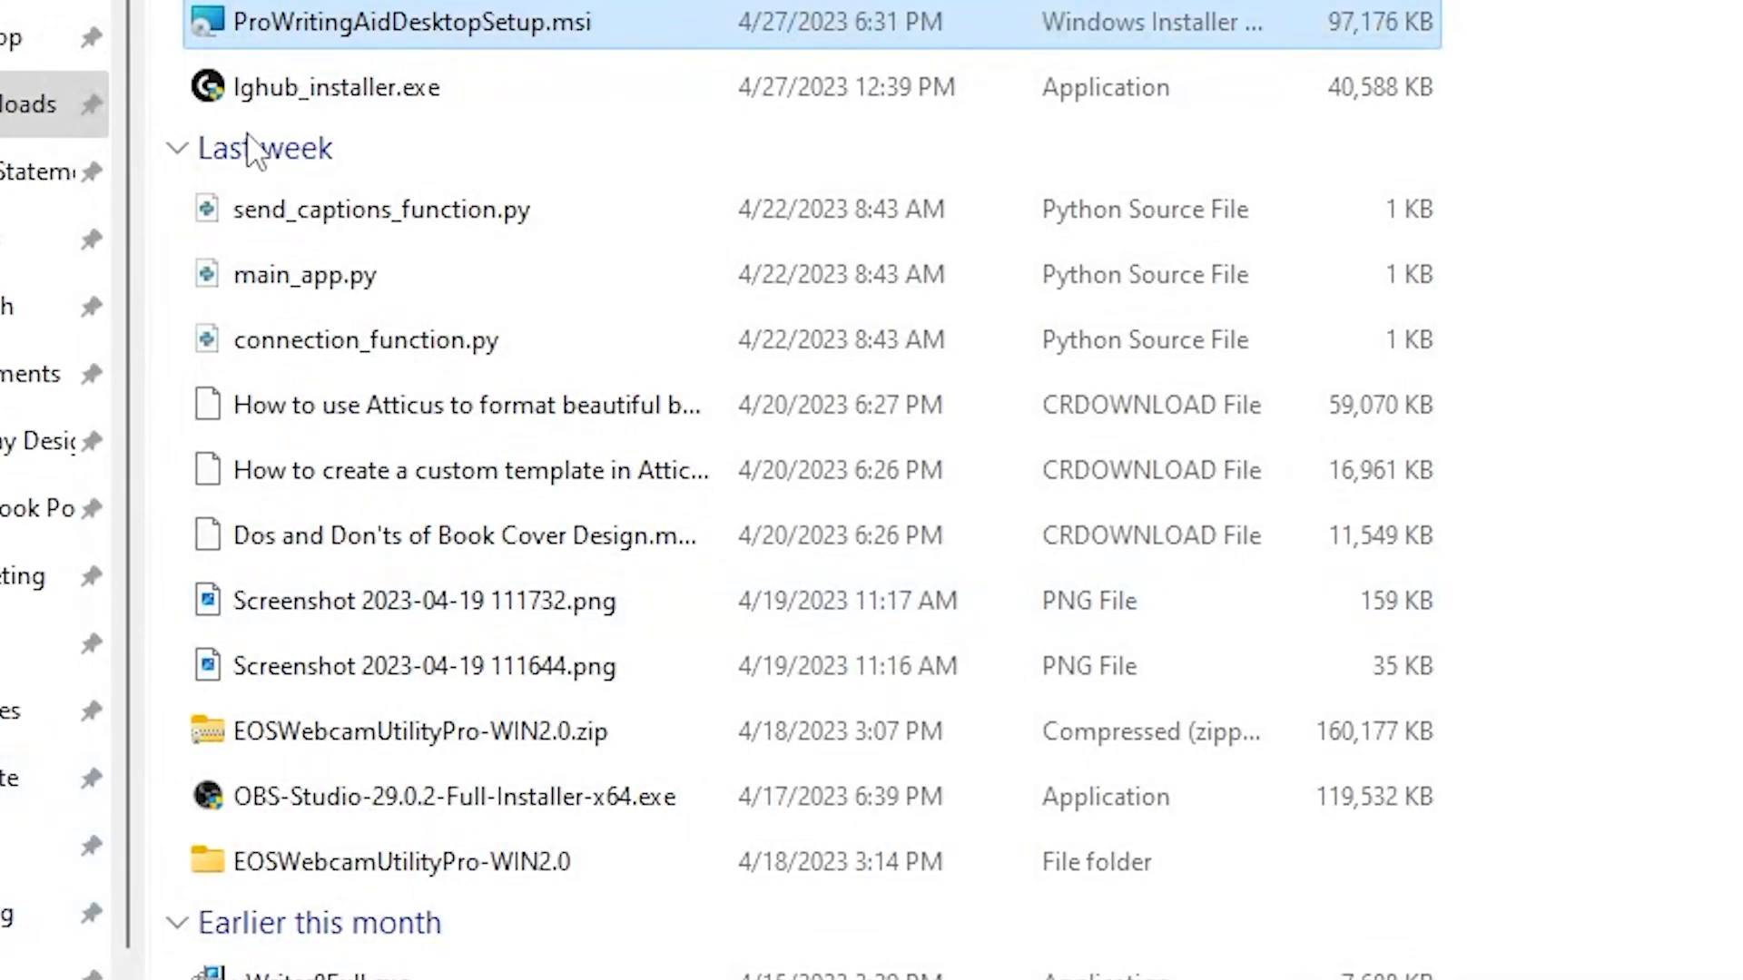
{"action": "double_click", "coordinate": [420, 22]}
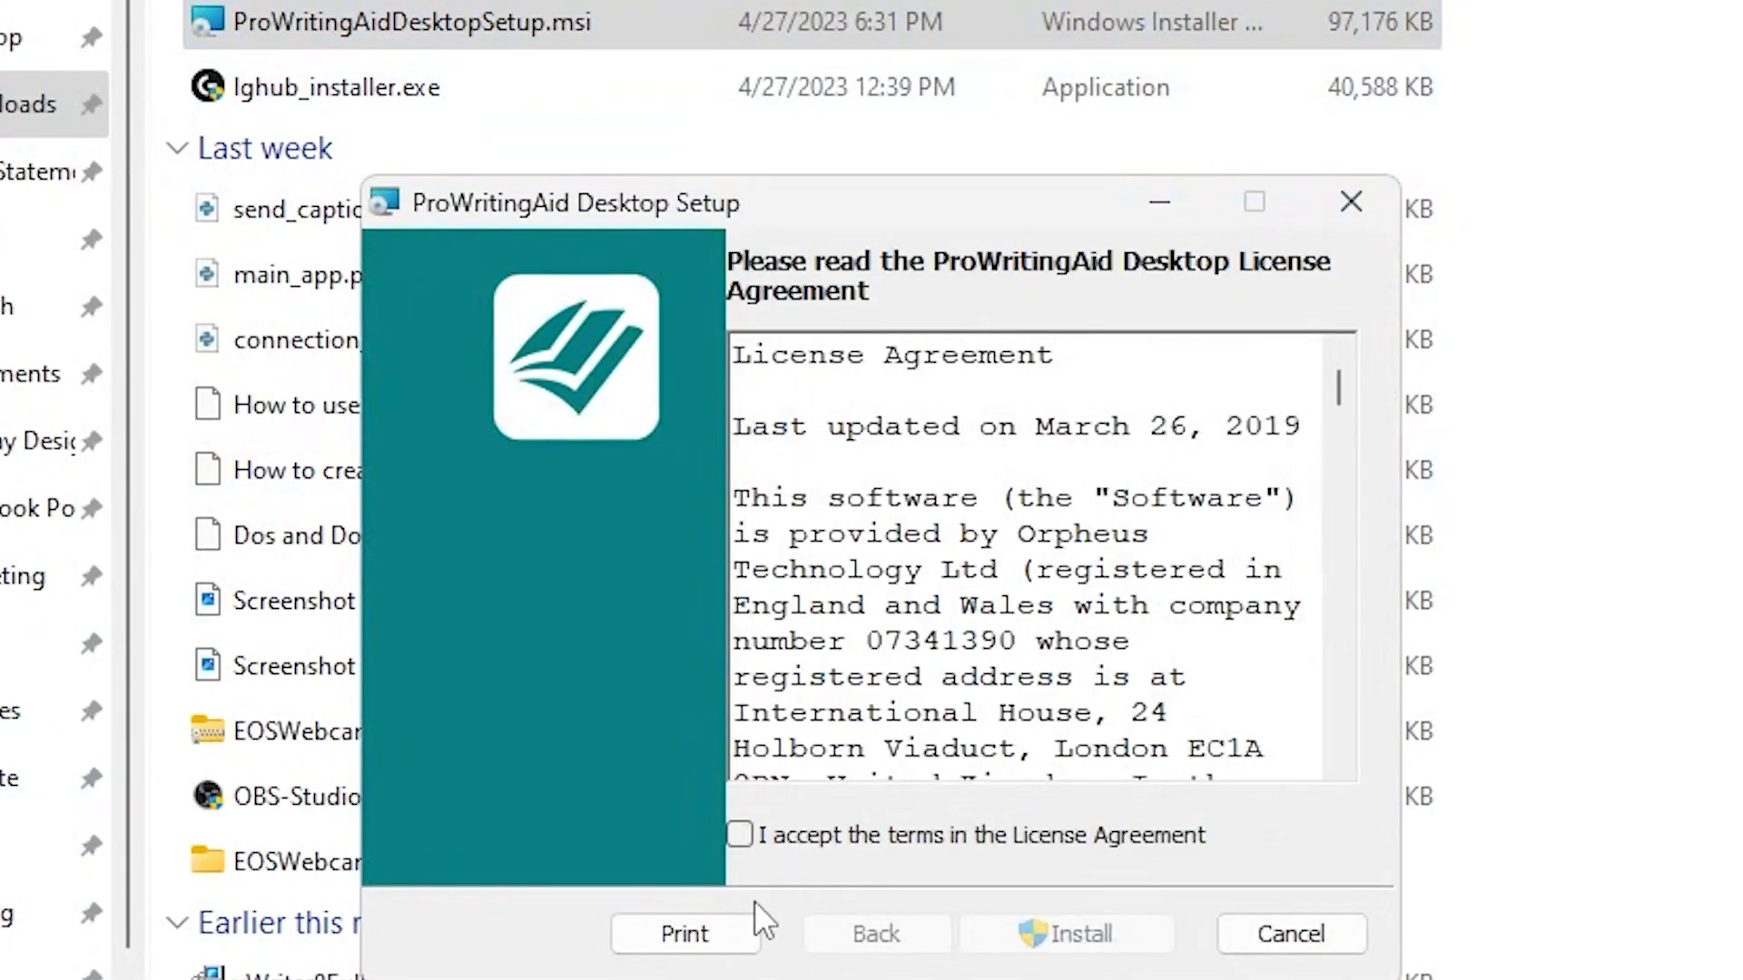
{"action": "left_click", "coordinate": [1063, 933]}
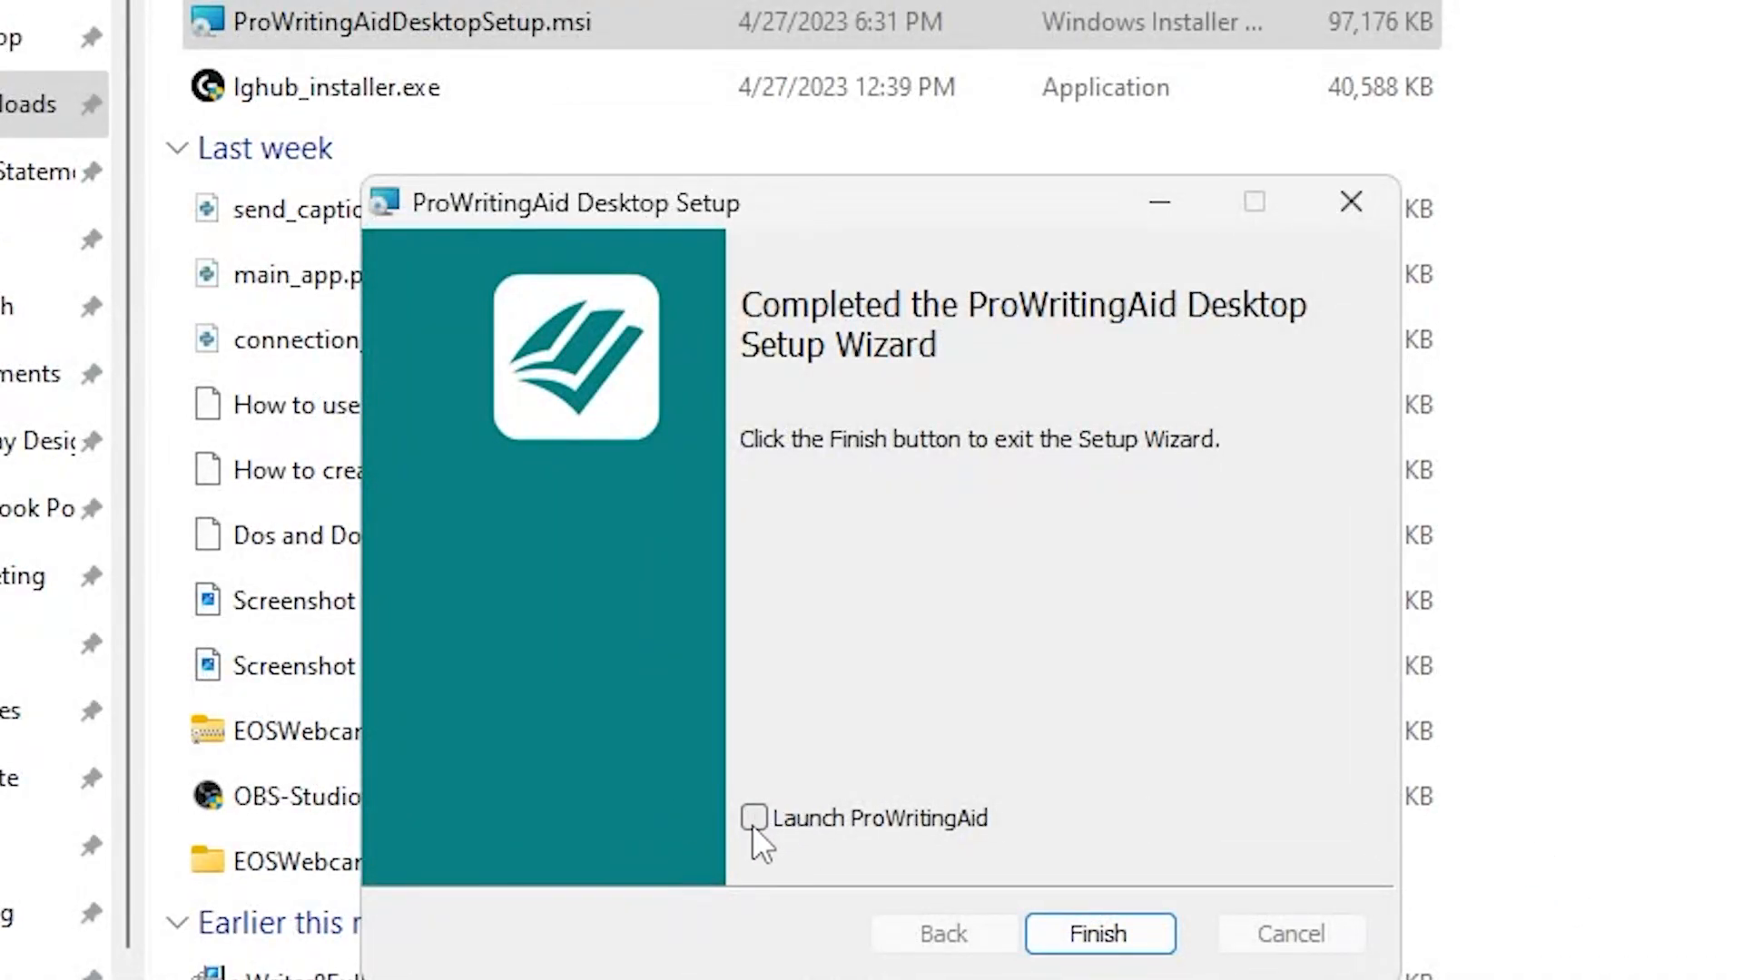
Finish the setup wizard with Launch ProWritingAid ticked
{"action": "left_click", "coordinate": [753, 818]}
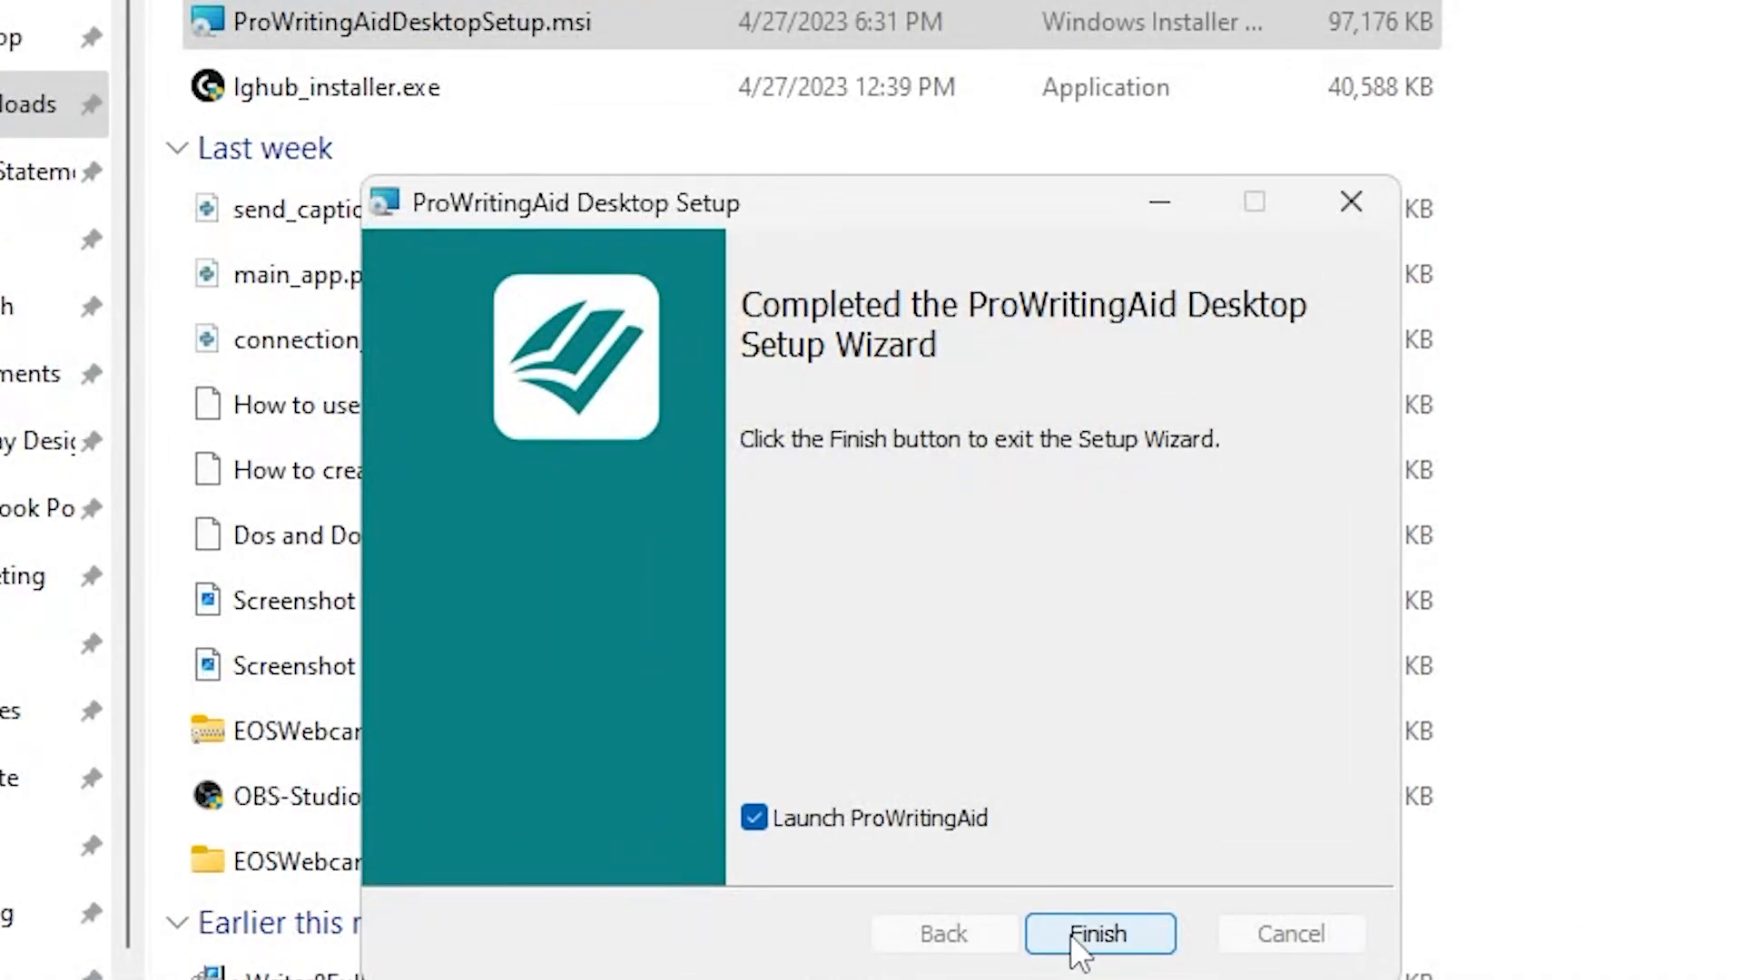
{"action": "left_click", "coordinate": [1099, 933]}
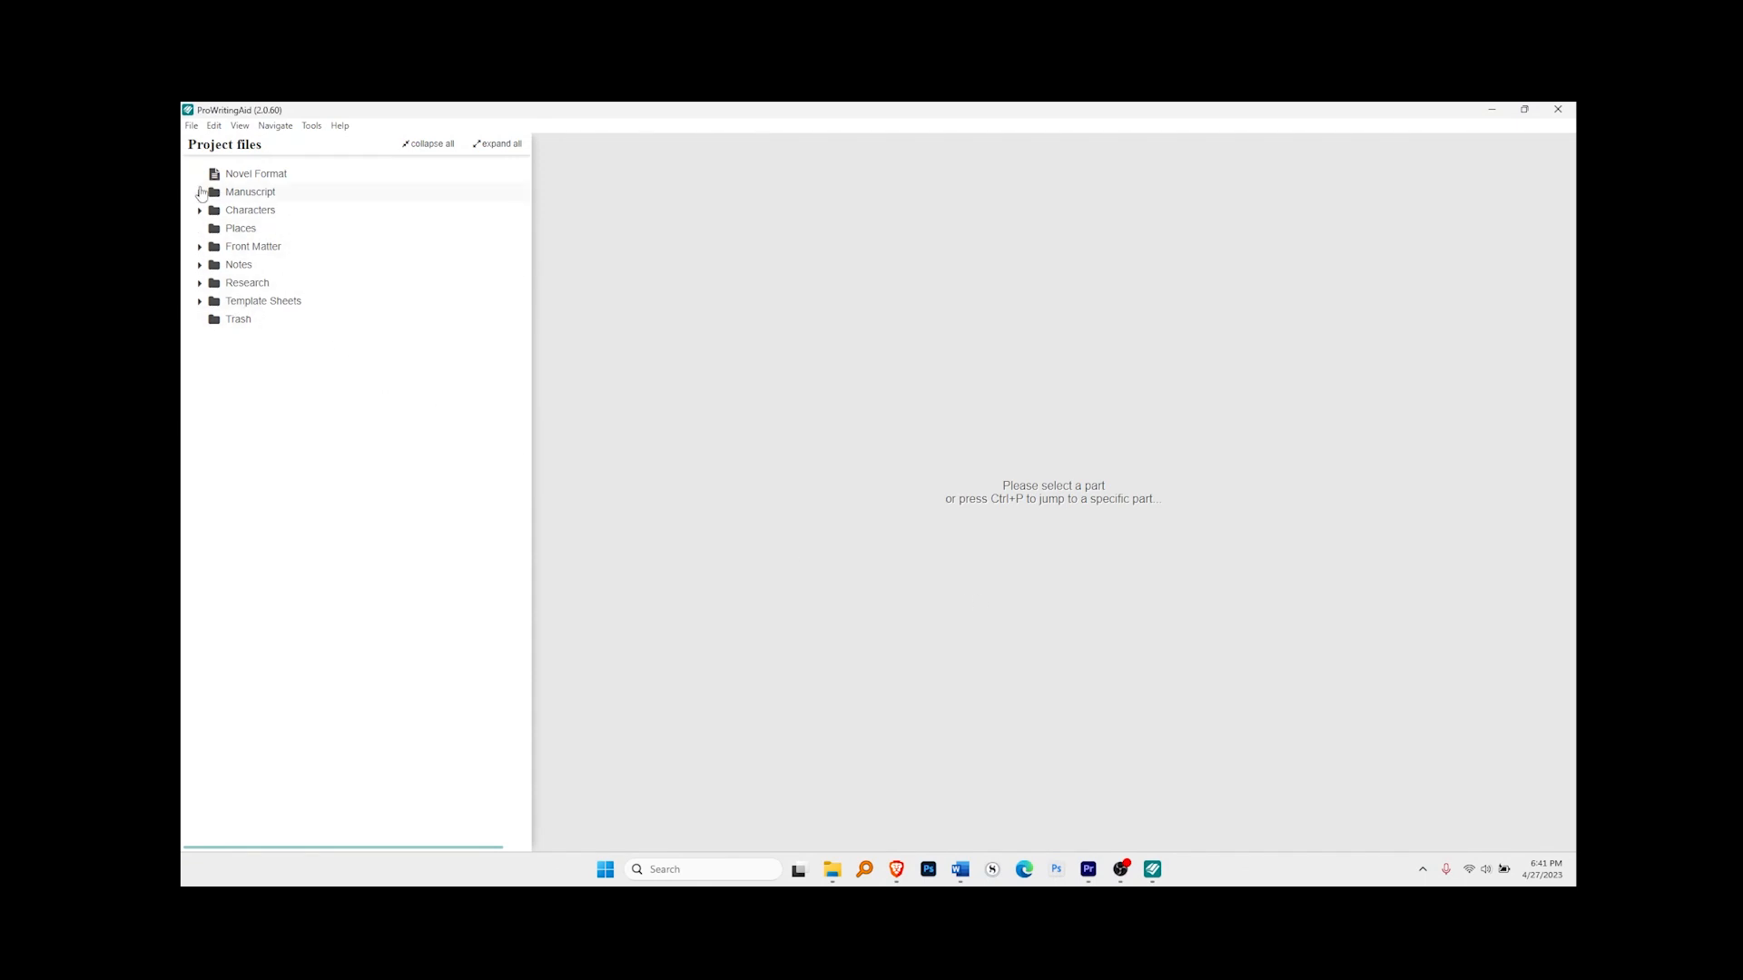
Open Grave Secrets.scriv via File > Open and continue past the already-open warning
{"action": "left_click", "coordinate": [191, 126]}
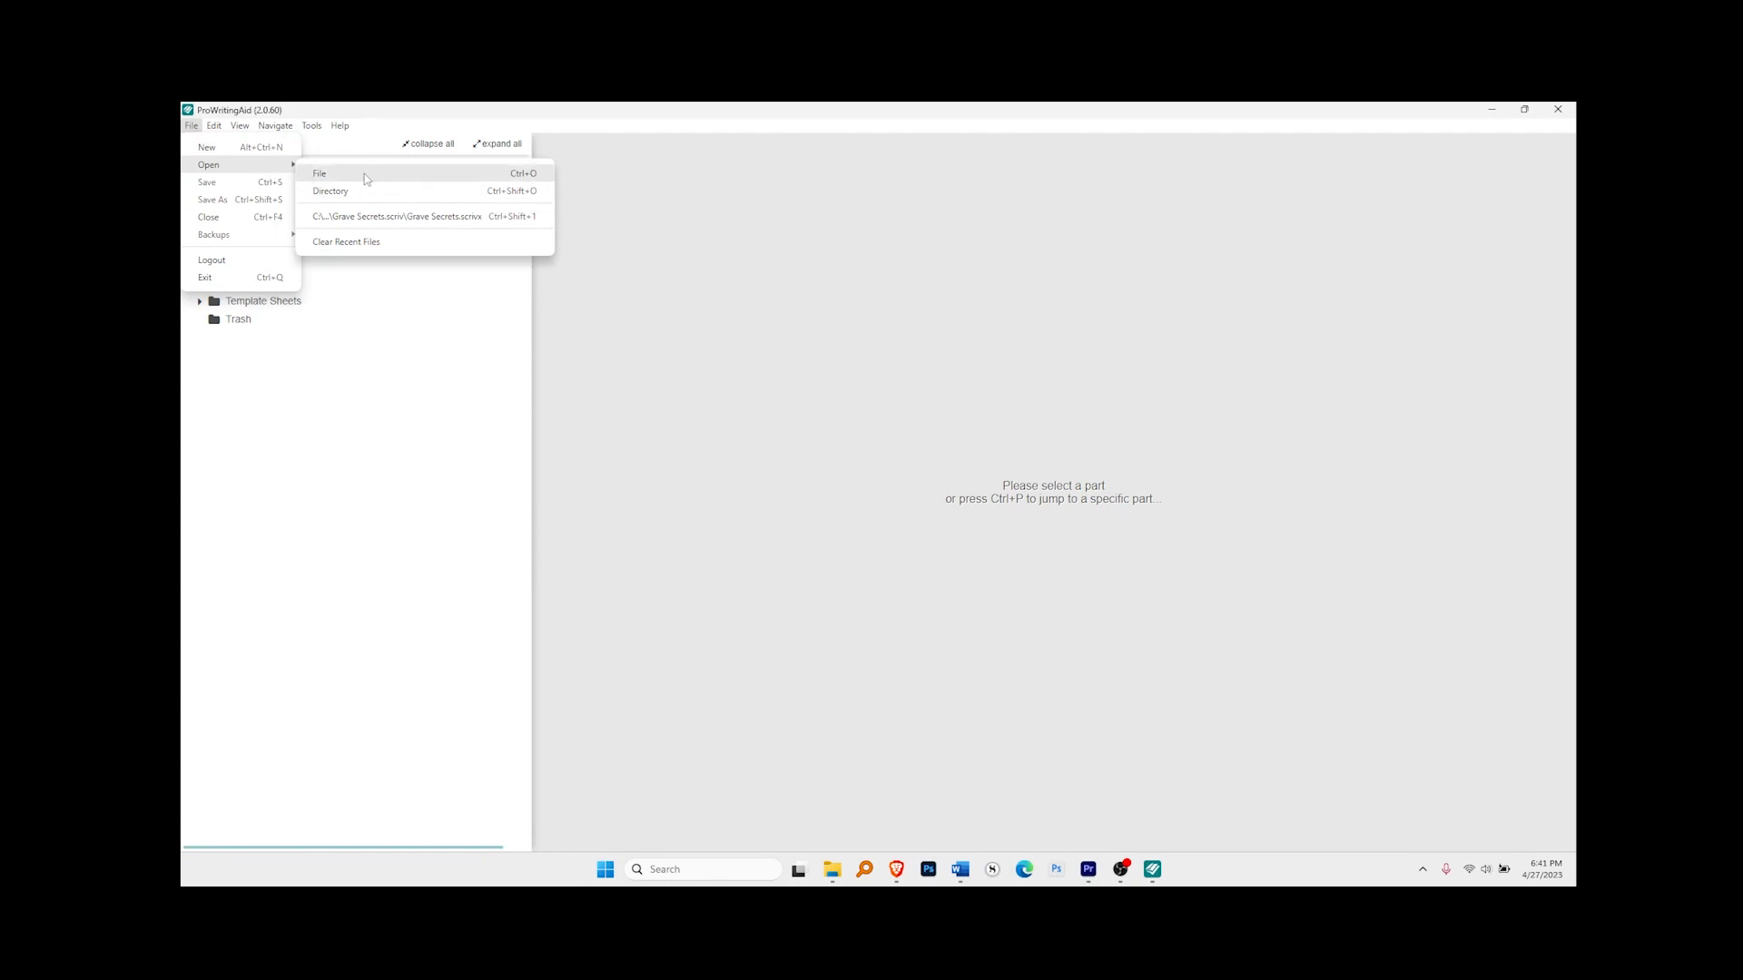
{"action": "left_click", "coordinate": [319, 174]}
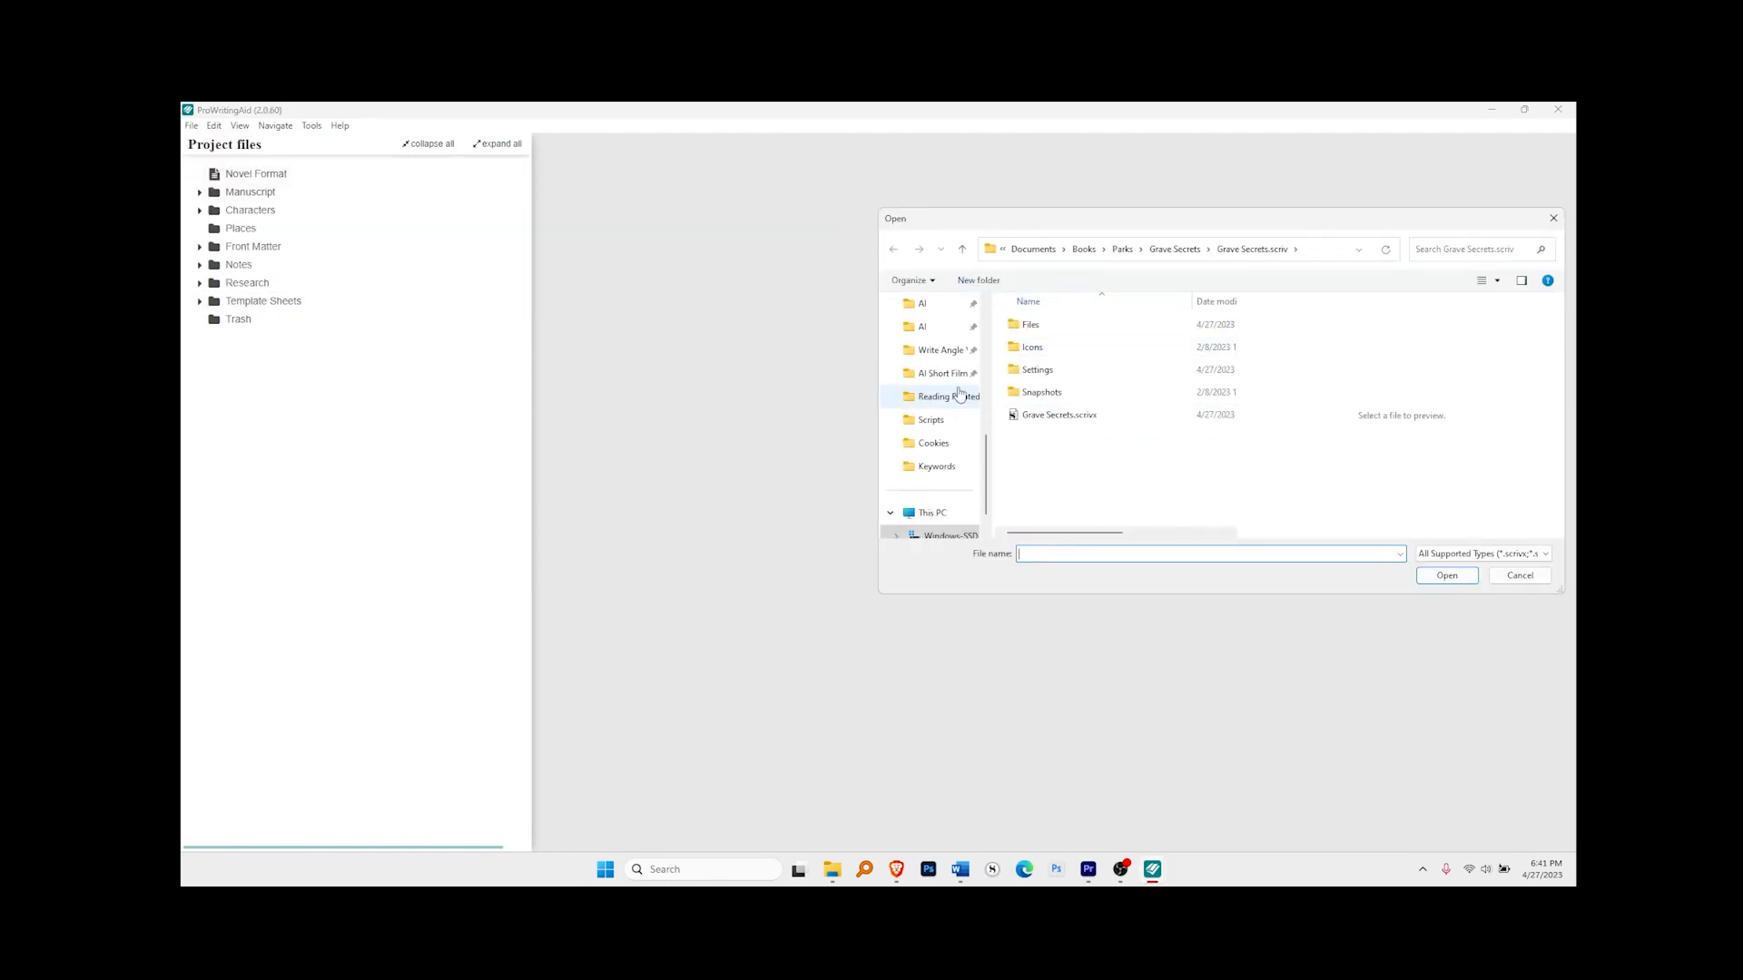
{"action": "left_click", "coordinate": [1518, 575]}
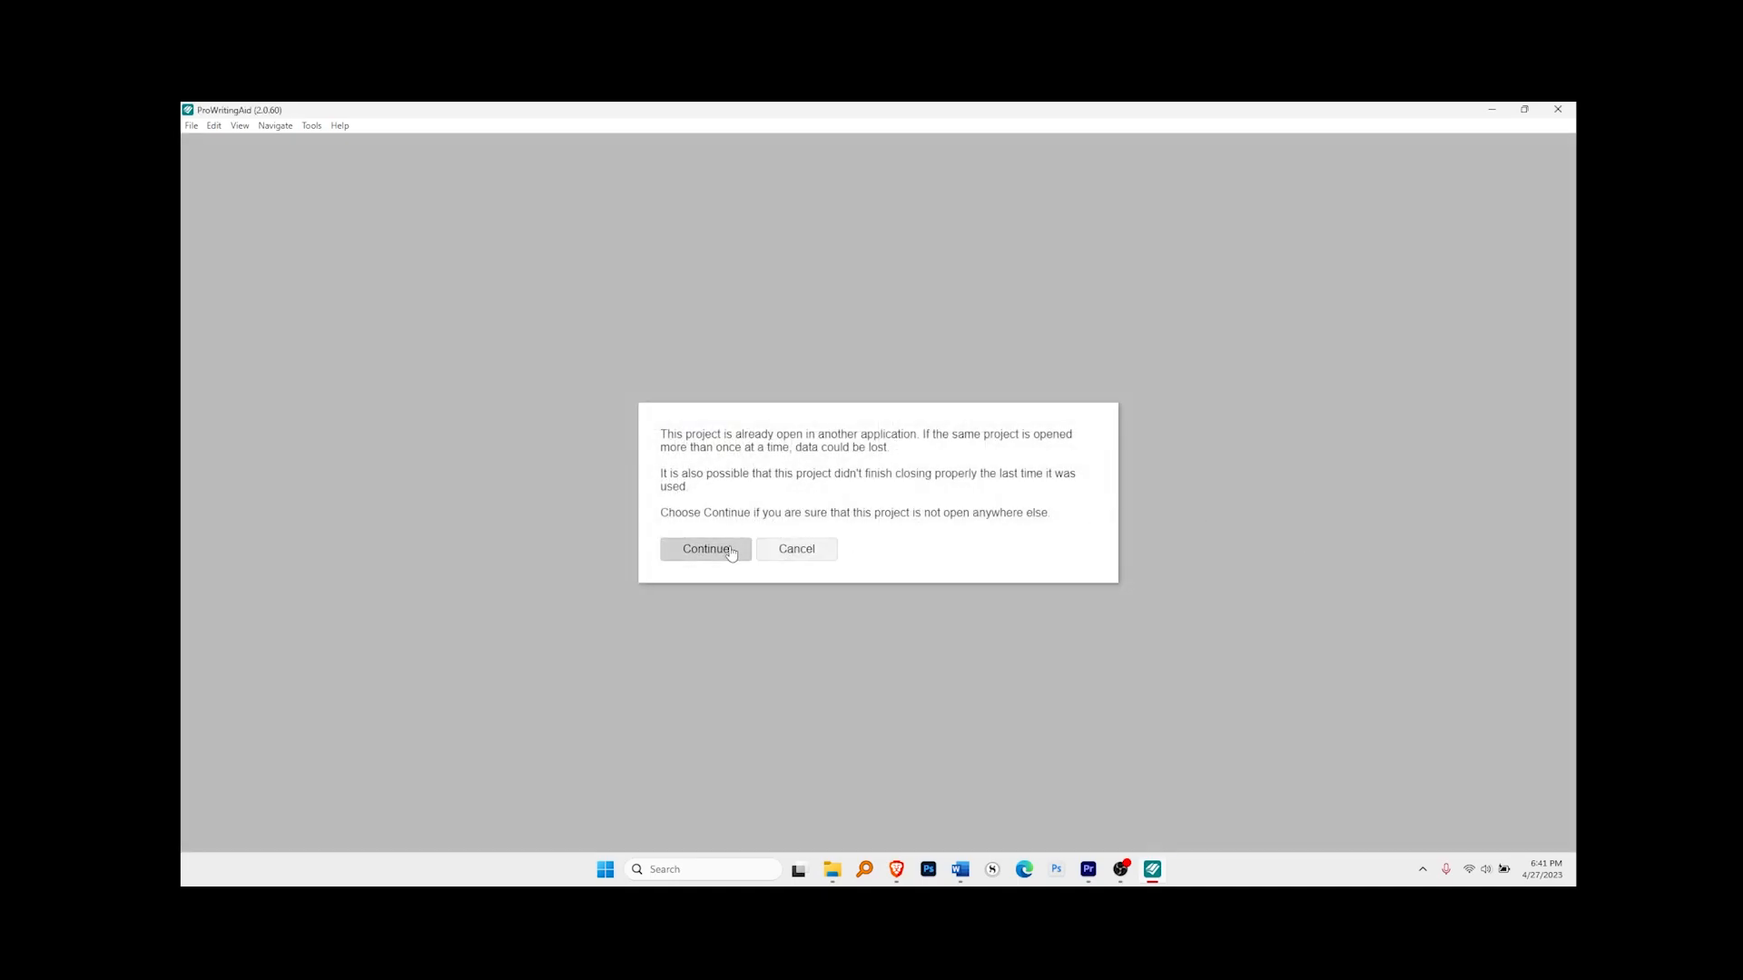
{"action": "left_click", "coordinate": [706, 549]}
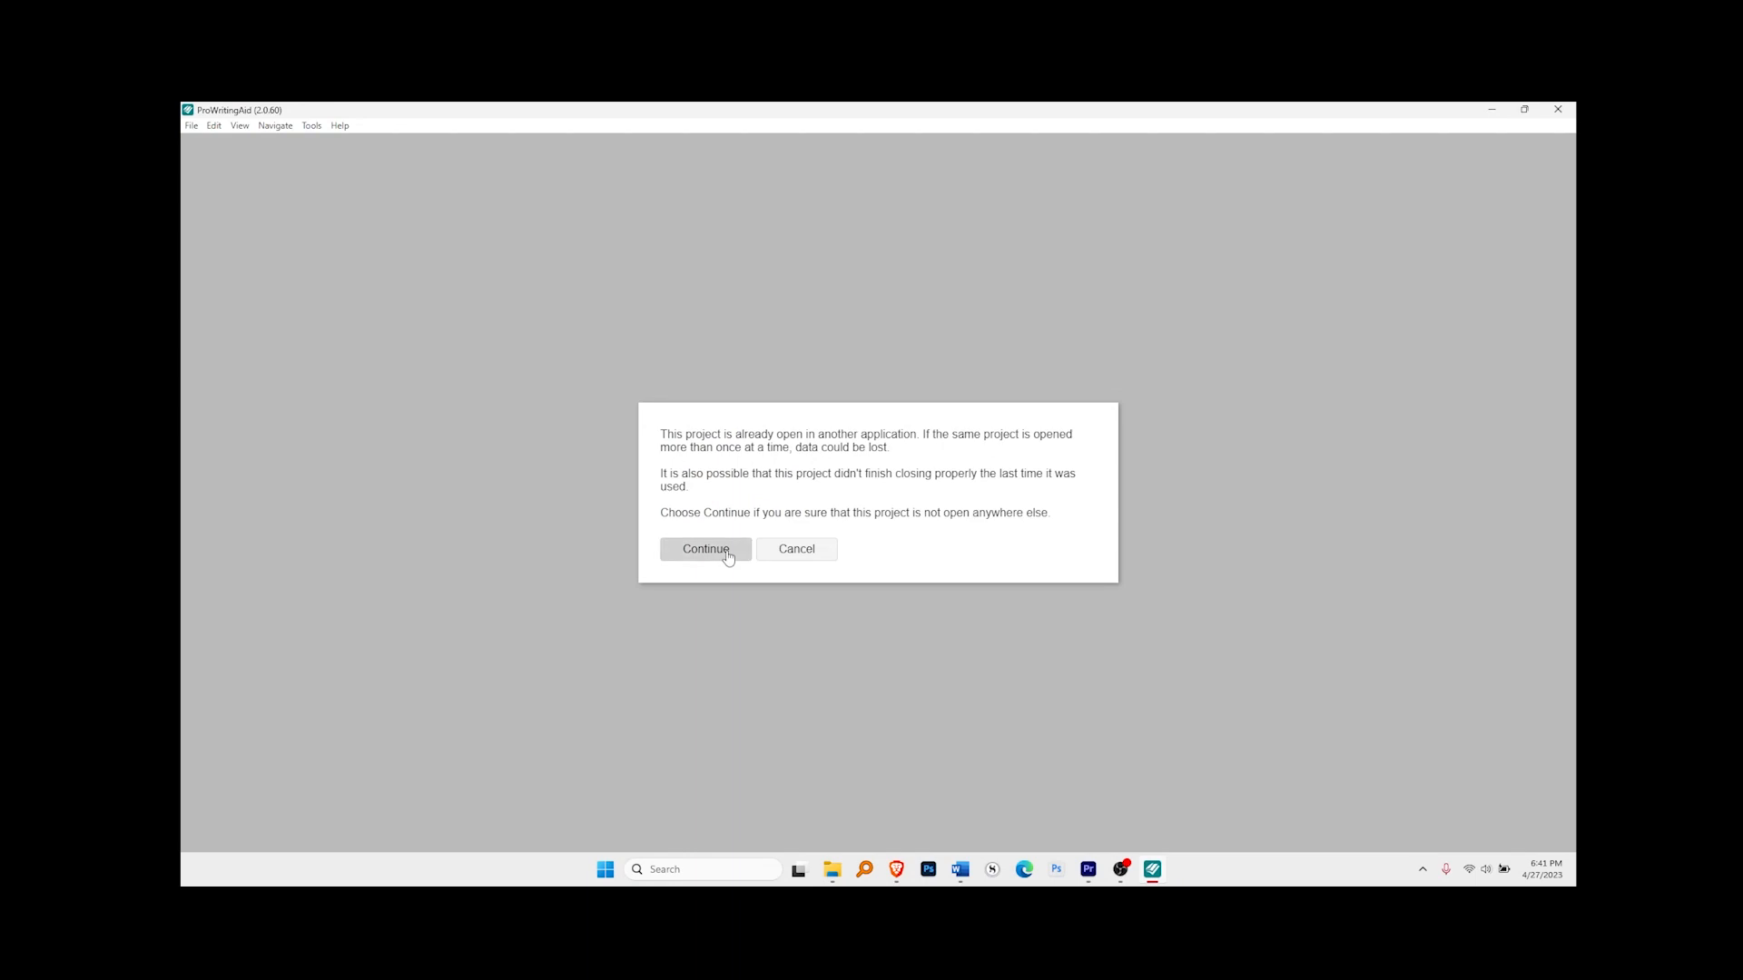
{"action": "left_click", "coordinate": [704, 548]}
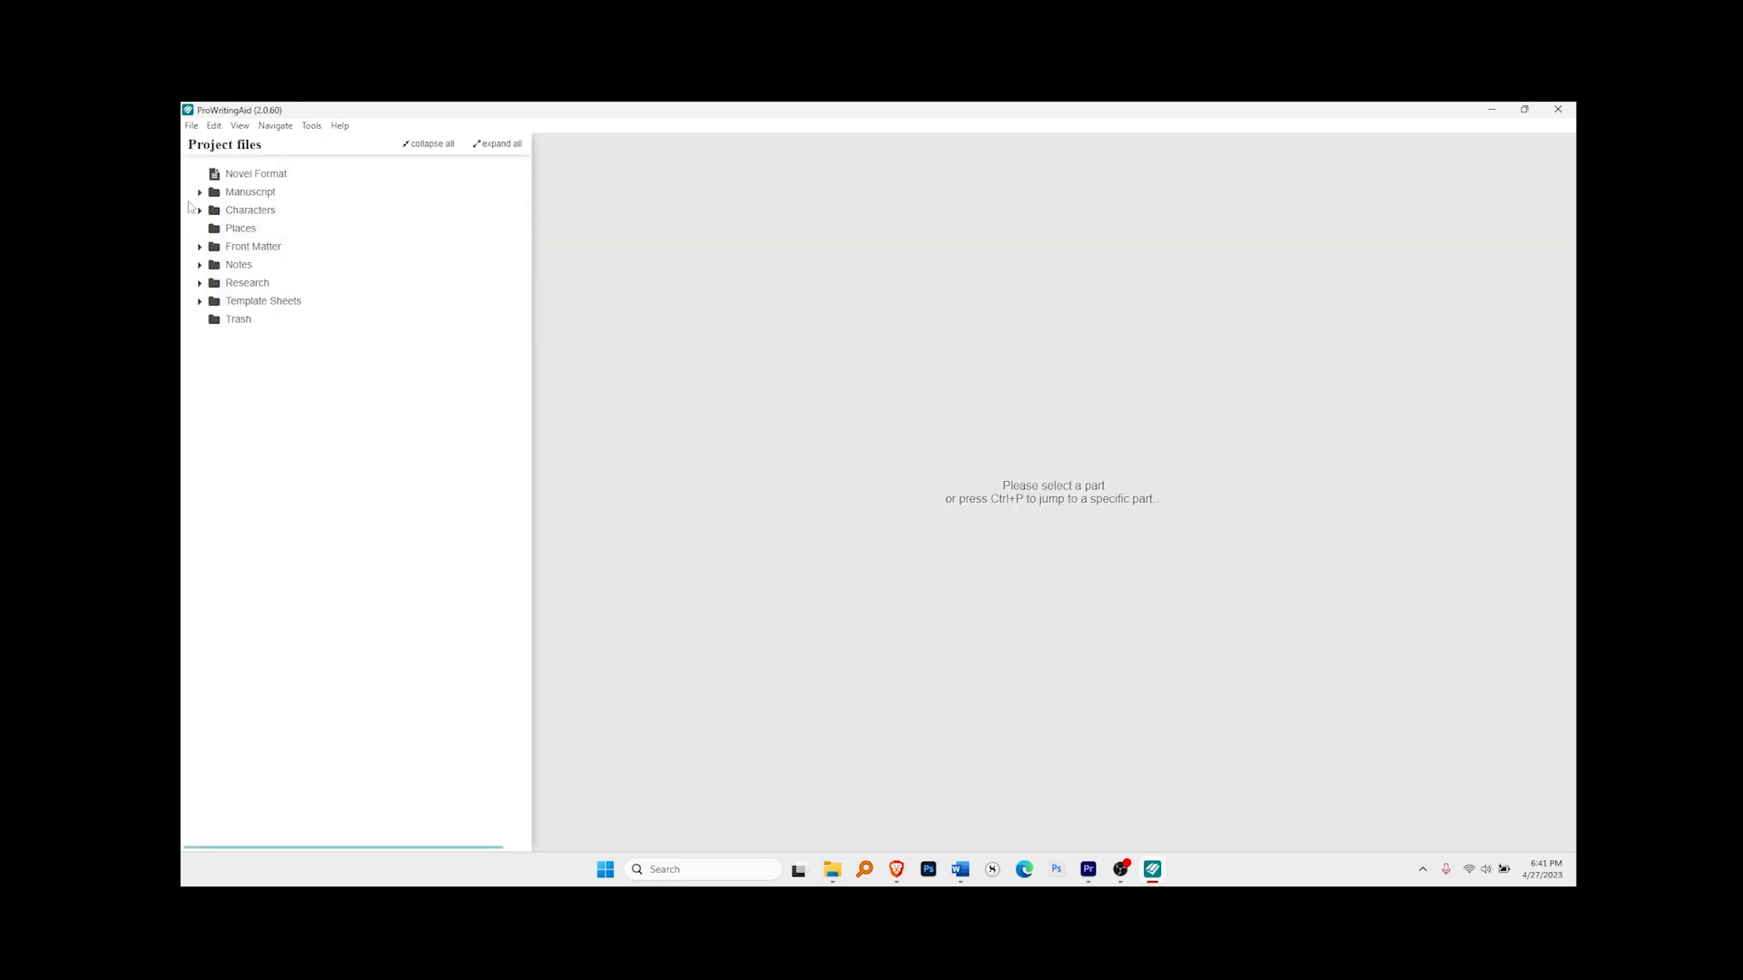
Expand the Manuscript folder and Chapter 1 to list its scenes
{"action": "left_click", "coordinate": [200, 190]}
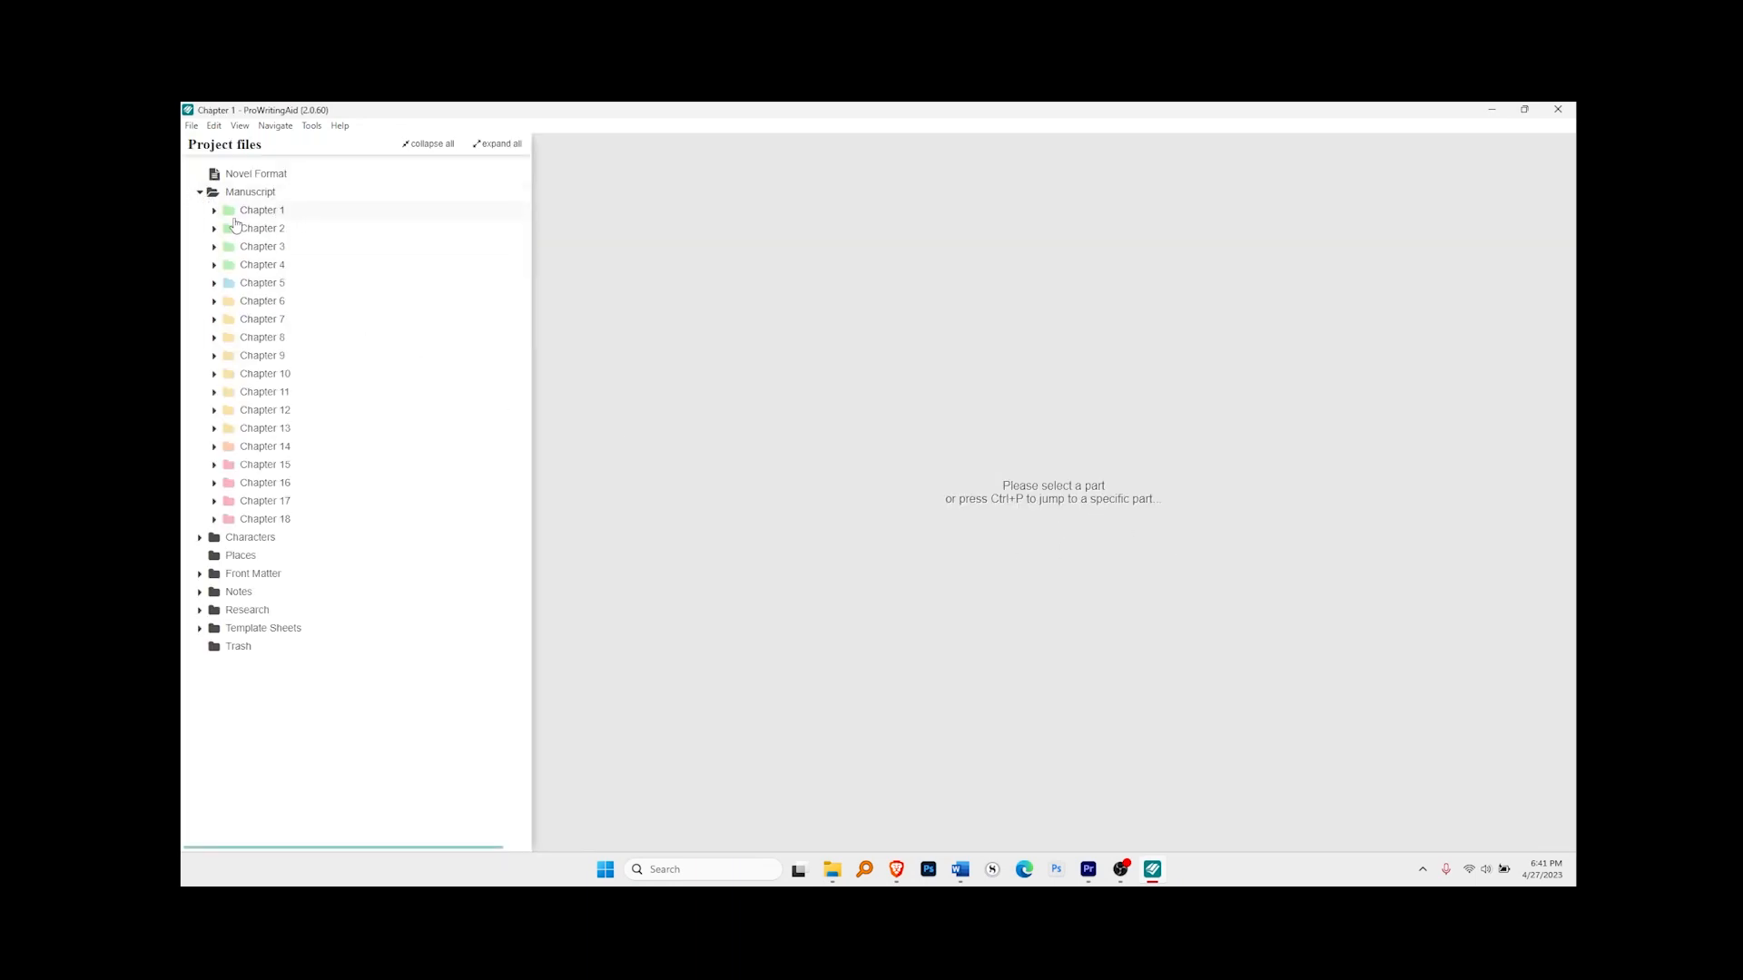
{"action": "left_click", "coordinate": [261, 211]}
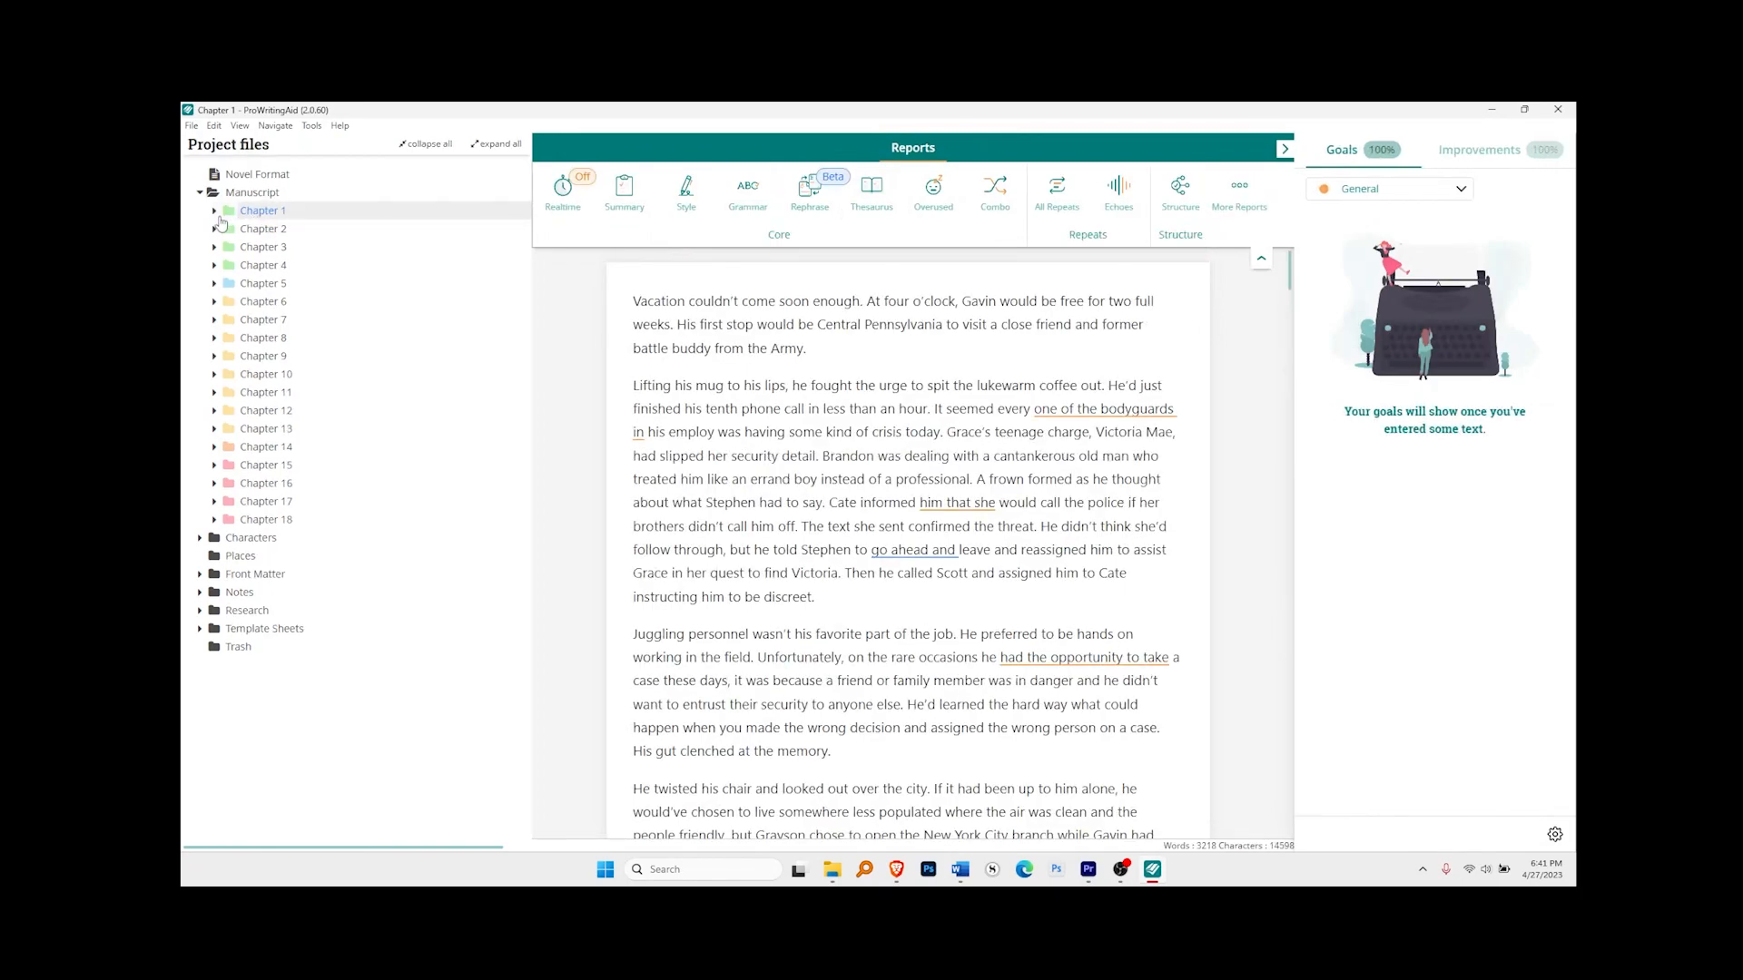
{"action": "left_click", "coordinate": [214, 210]}
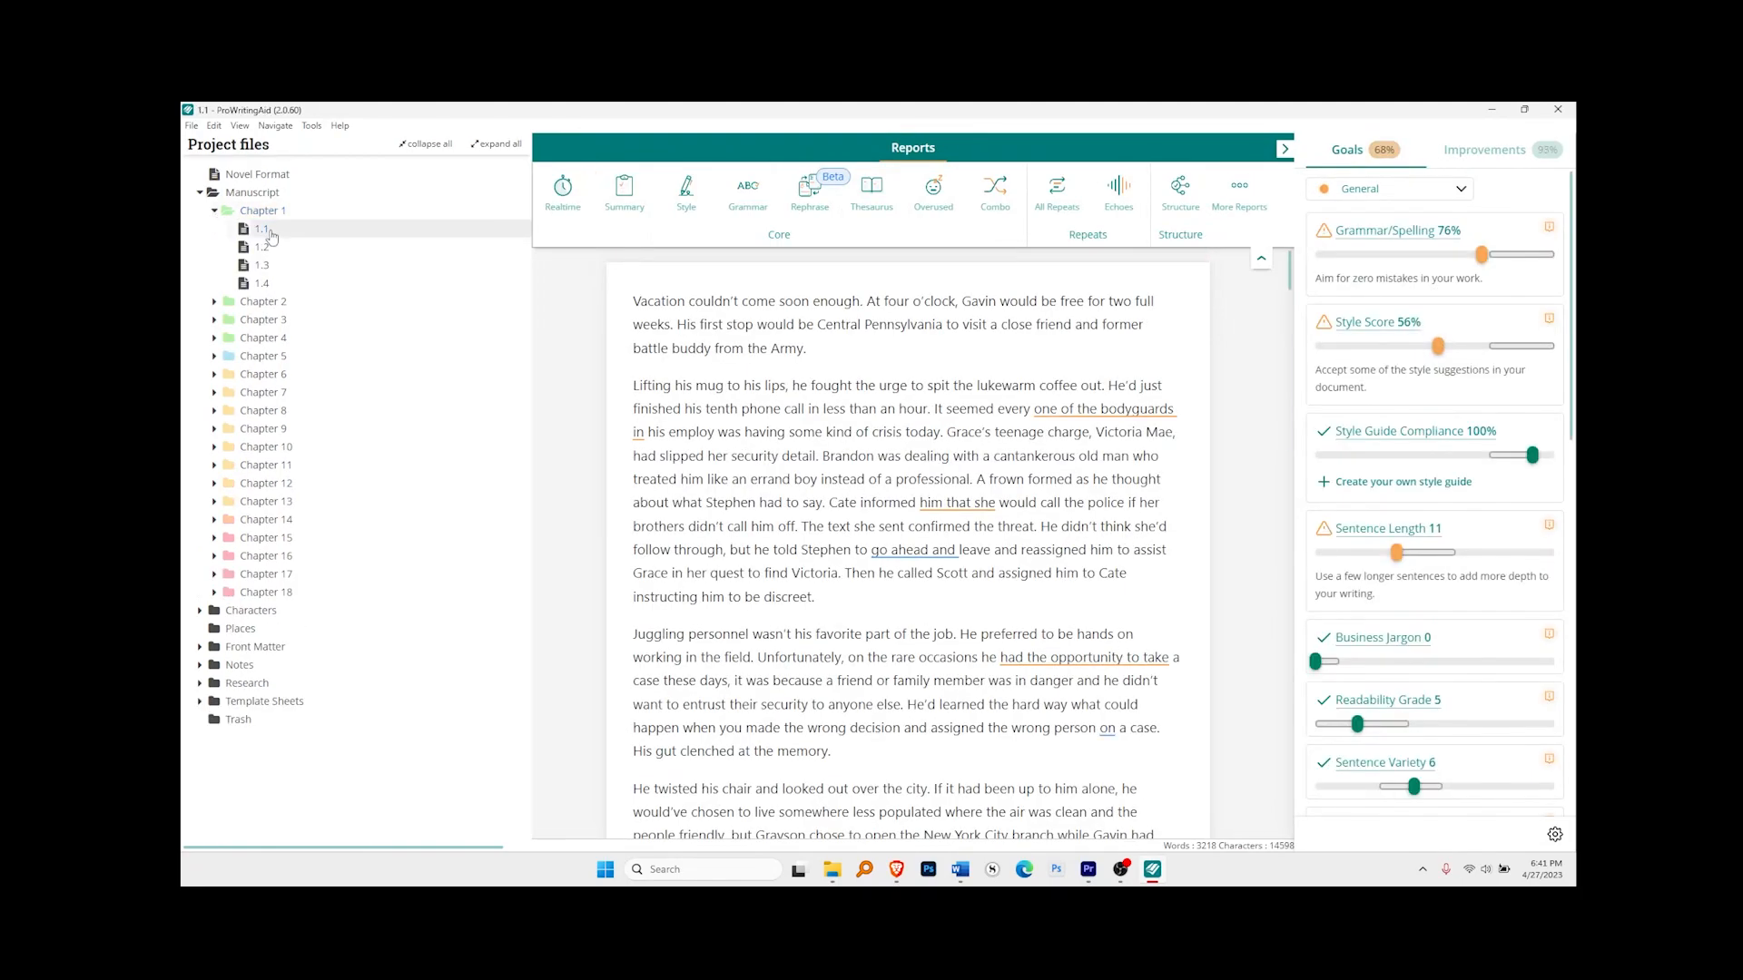
View scenes 1.2 and 1.4, then return to scene 1.1 in the editor
{"action": "left_click", "coordinate": [262, 246]}
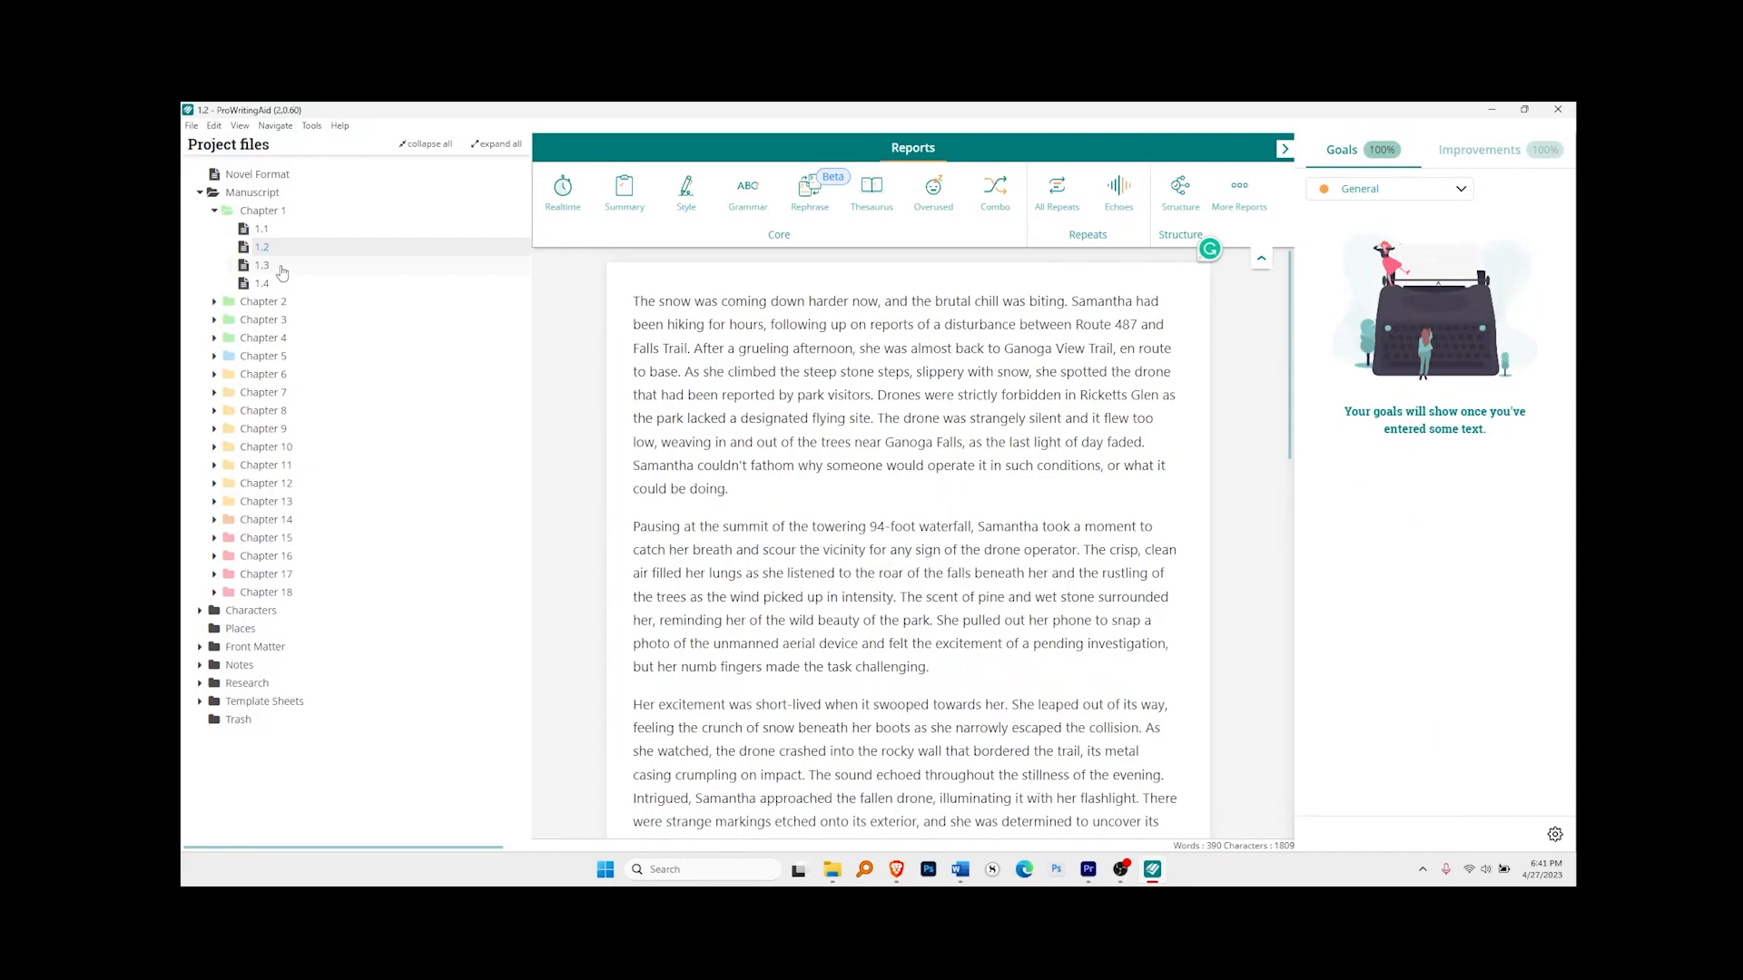
{"action": "left_click", "coordinate": [262, 283]}
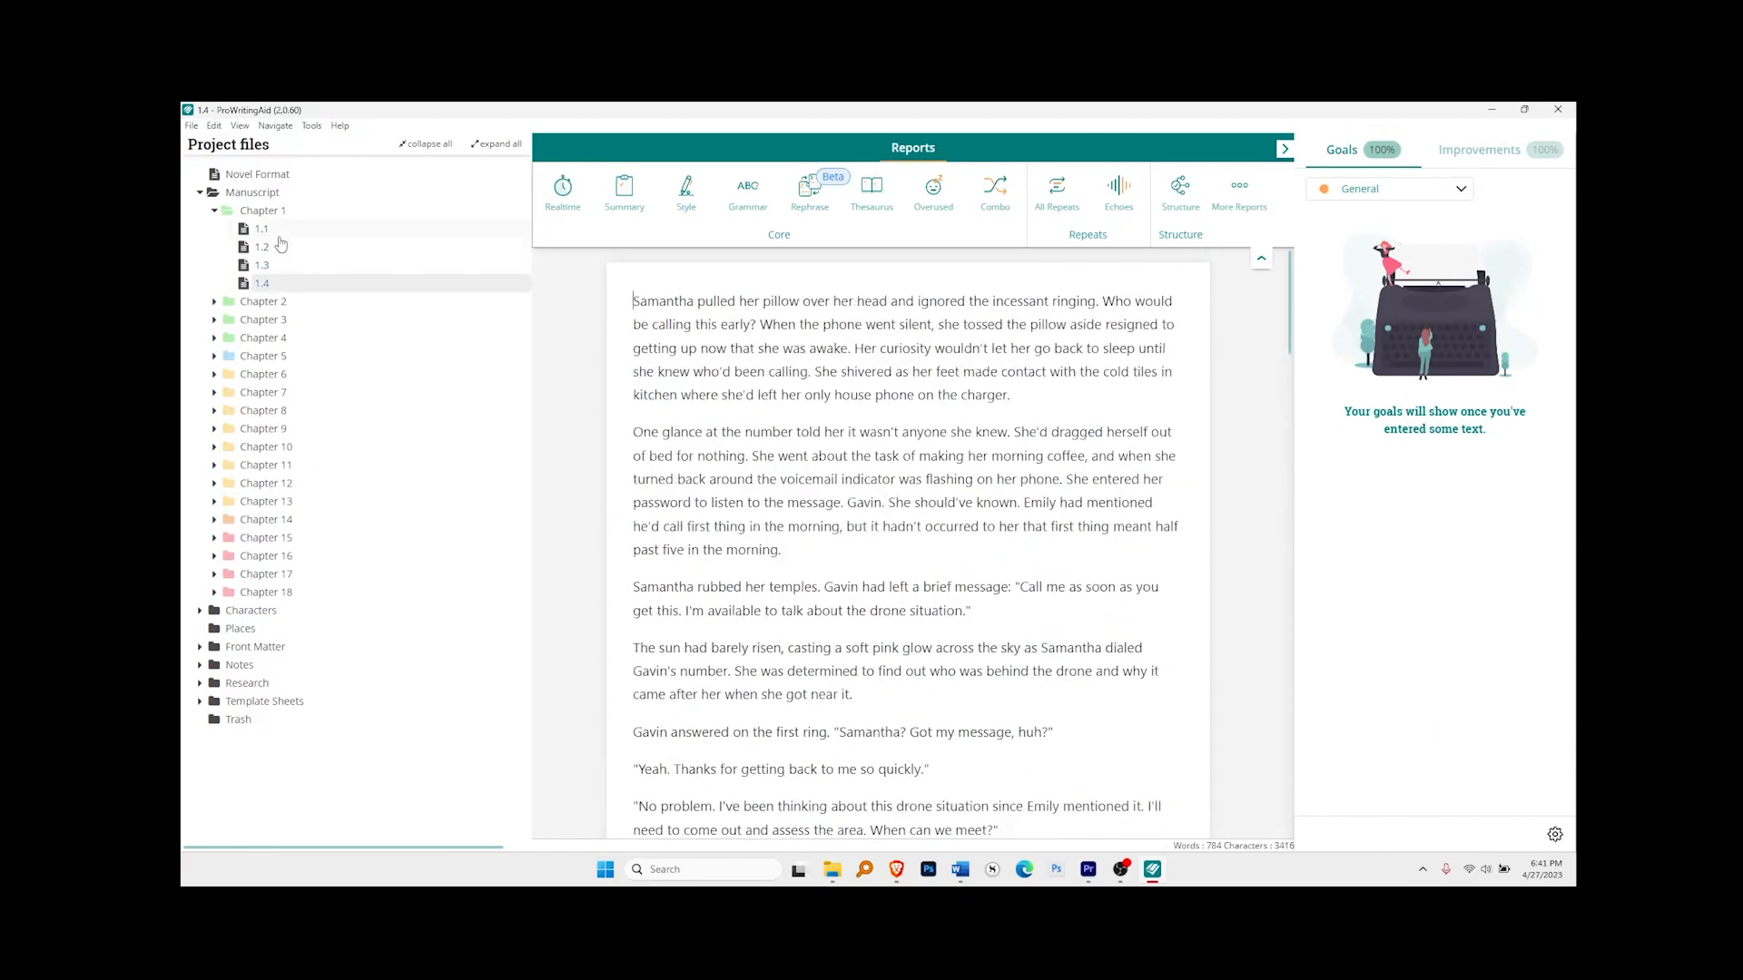
{"action": "left_click", "coordinate": [260, 229]}
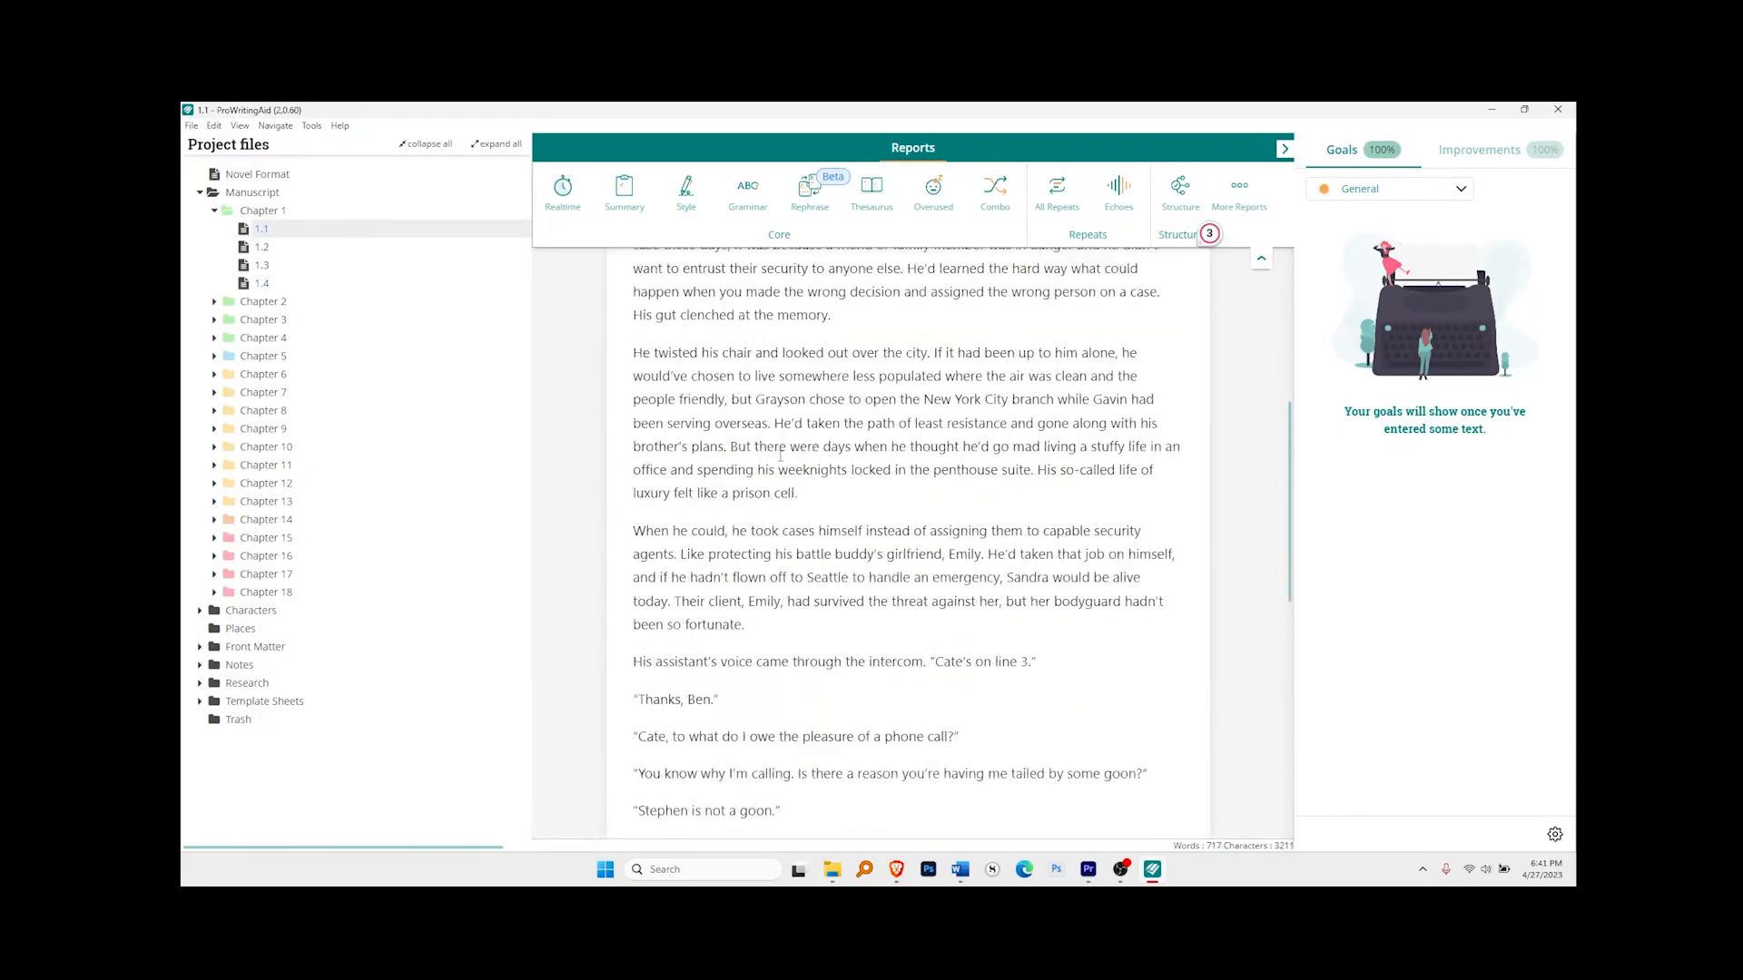